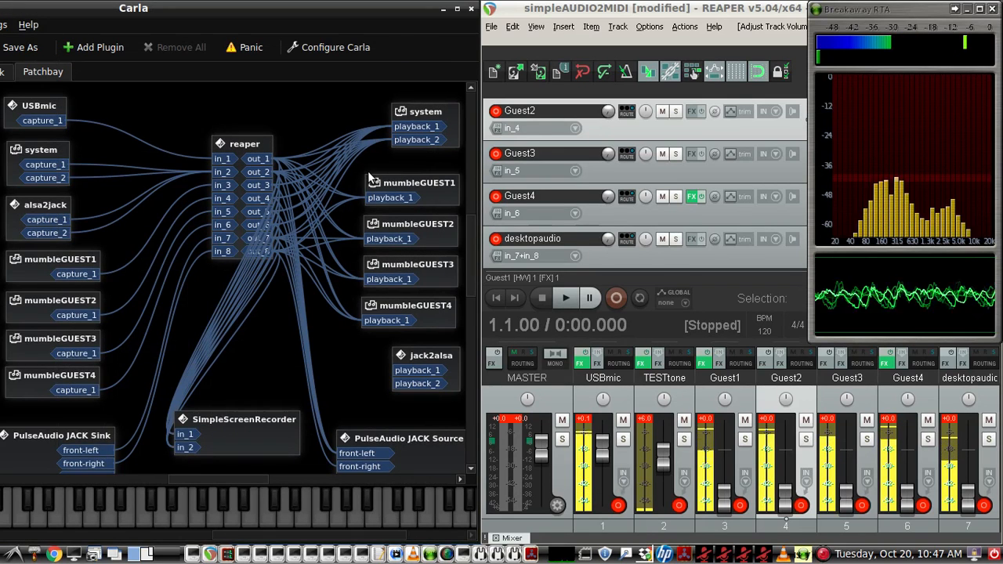
pyautogui.moveTo(210, 282)
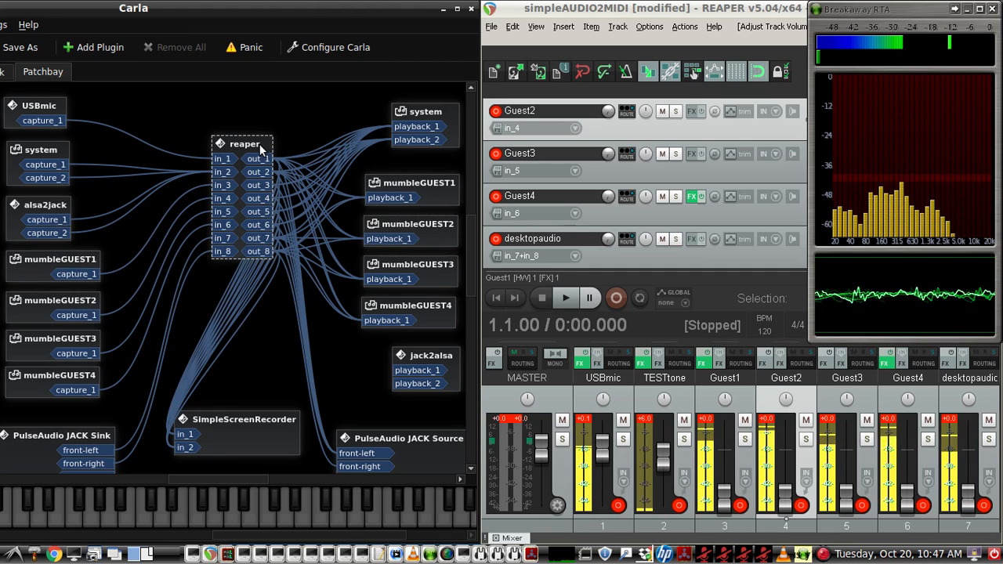
pyautogui.moveTo(267, 174)
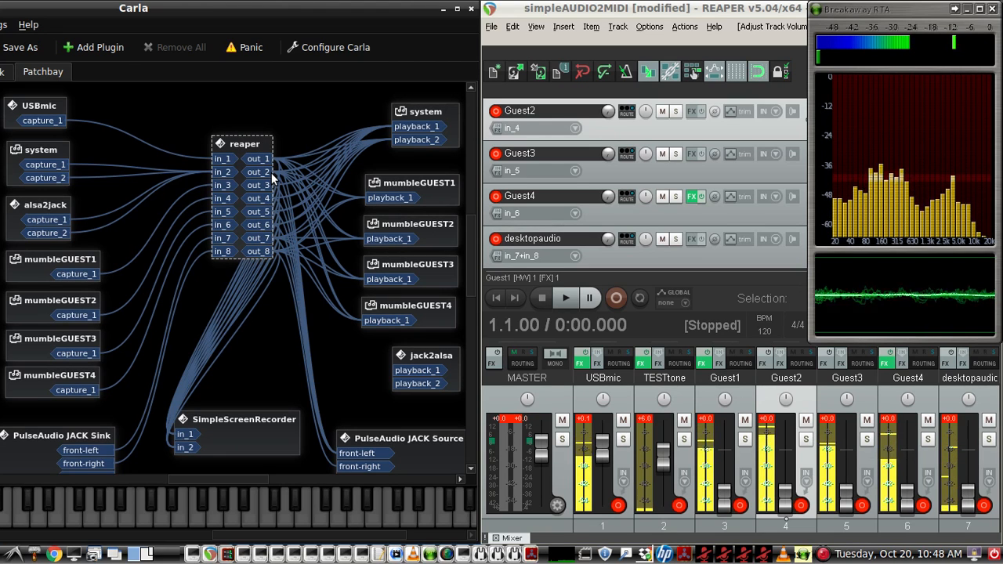
pyautogui.moveTo(311, 421)
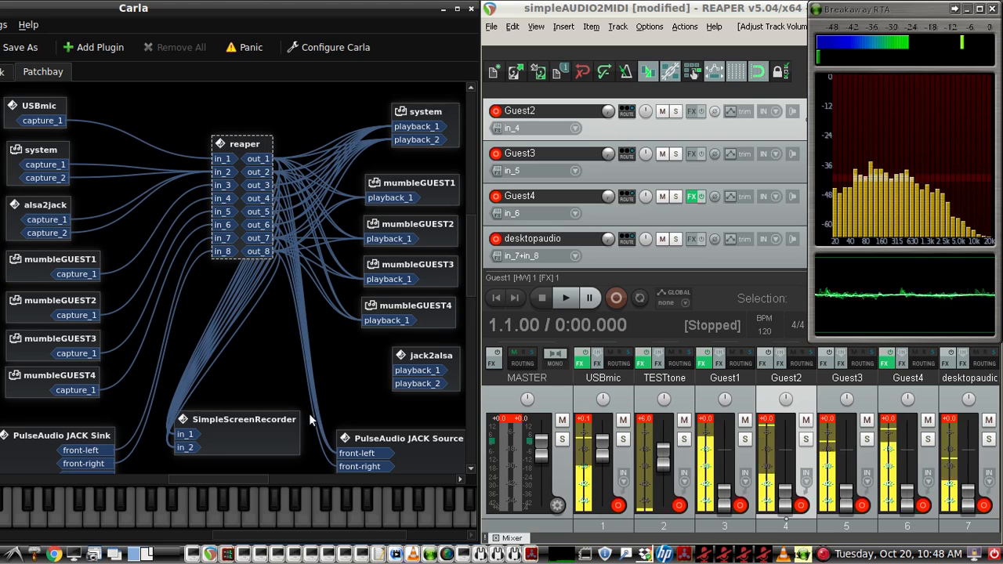
pyautogui.moveTo(499, 509)
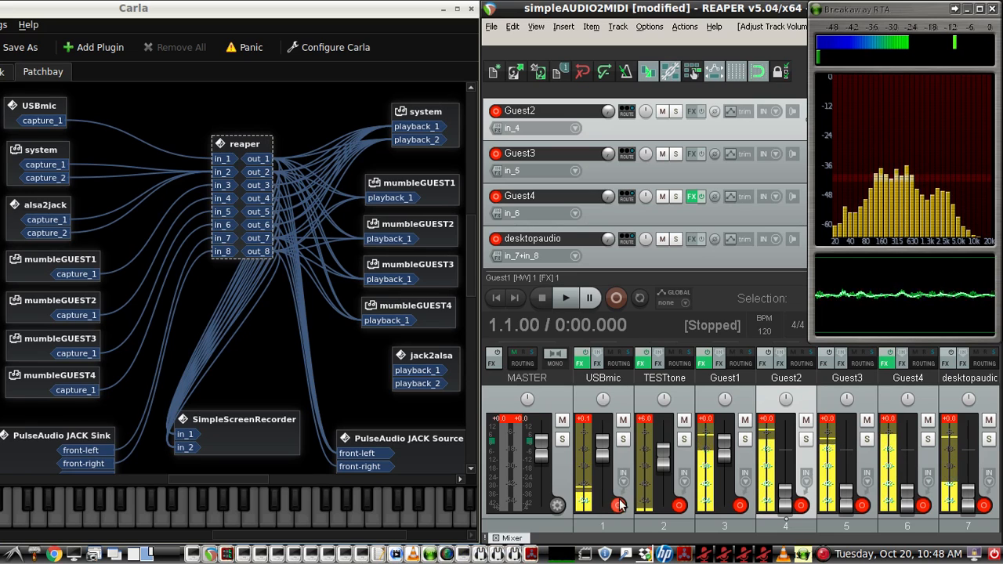
# - Try the Guest2 fader around -1 dB, then lower it, and test the Guest3 volume
pyautogui.moveTo(724, 438); pyautogui.dragTo(706, 489)
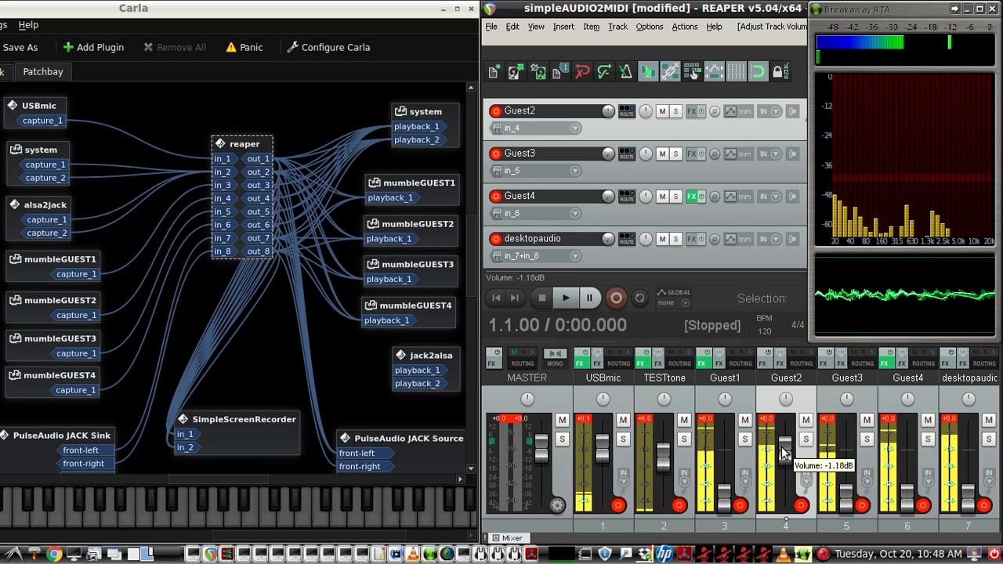
pyautogui.moveTo(785, 454); pyautogui.dragTo(785, 446)
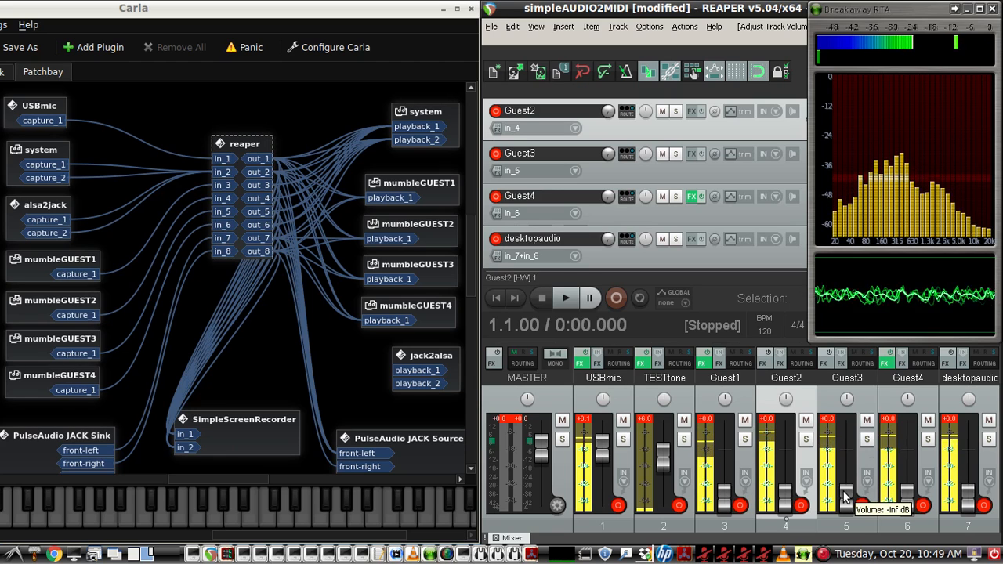
pyautogui.moveTo(845, 478); pyautogui.dragTo(845, 446)
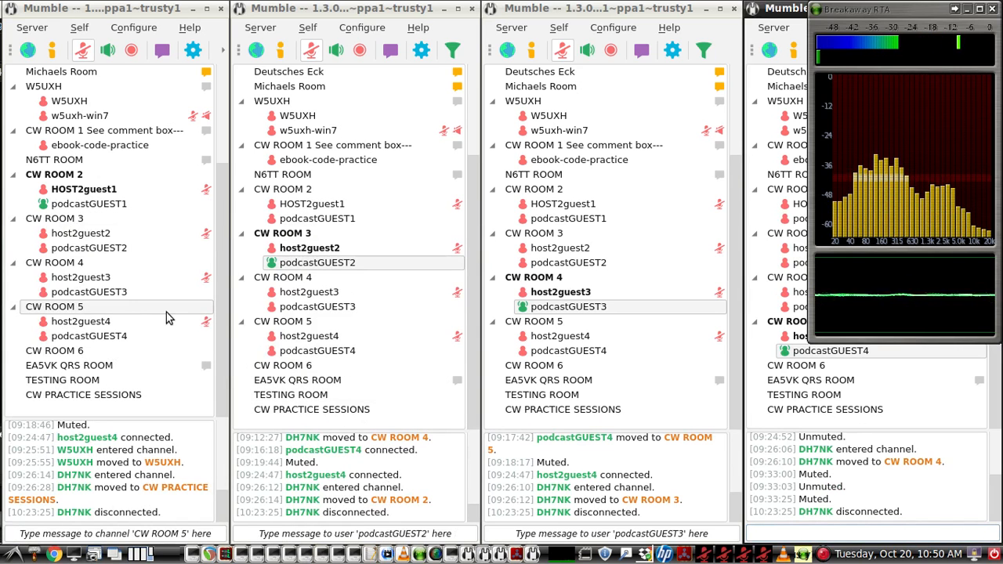
# - Check host2guest in each CW room, starting with host2guest1 in CW ROOM 2, then return to REAPER
pyautogui.click(84, 189)
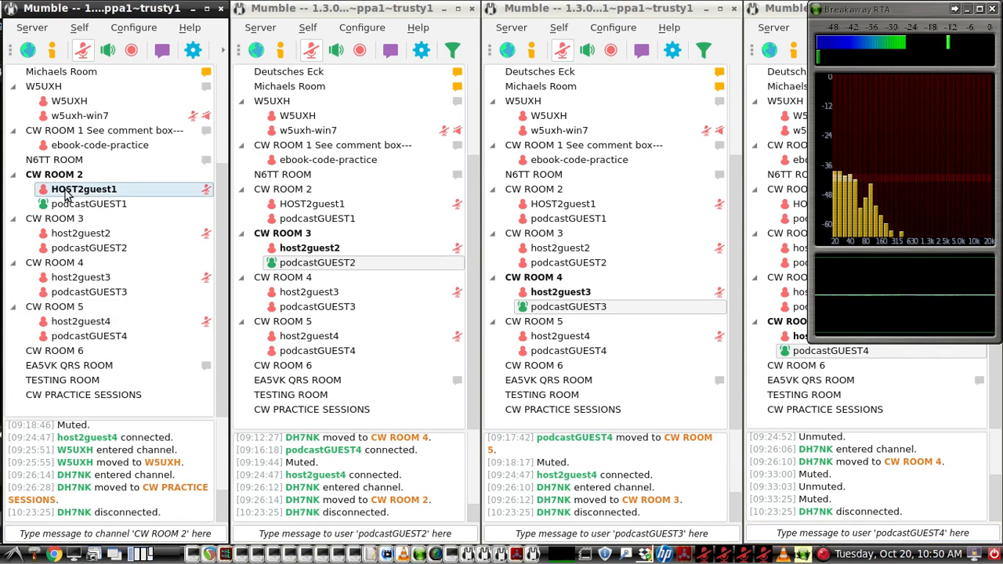
pyautogui.click(309, 247)
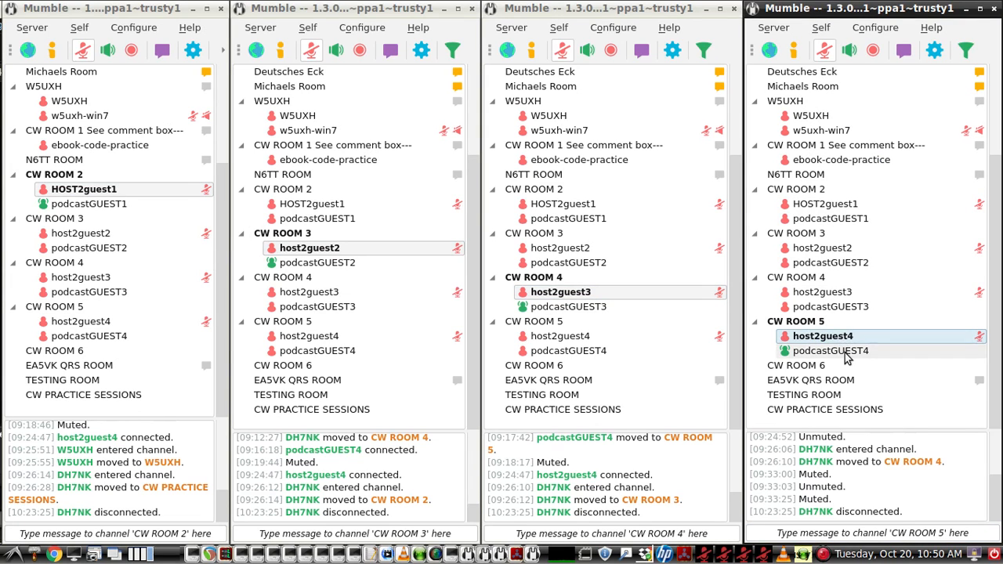
pyautogui.click(874, 28)
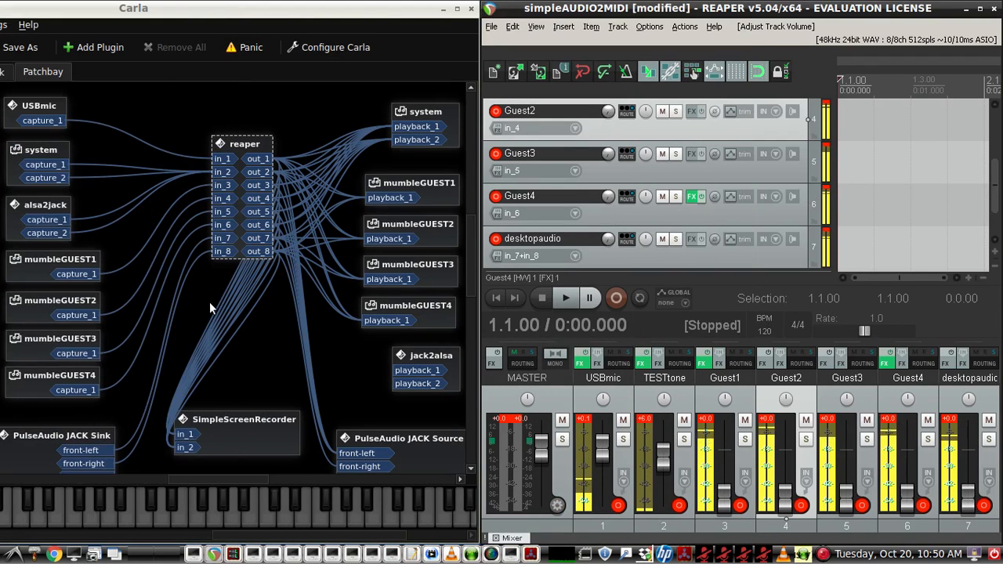
pyautogui.moveTo(230, 519)
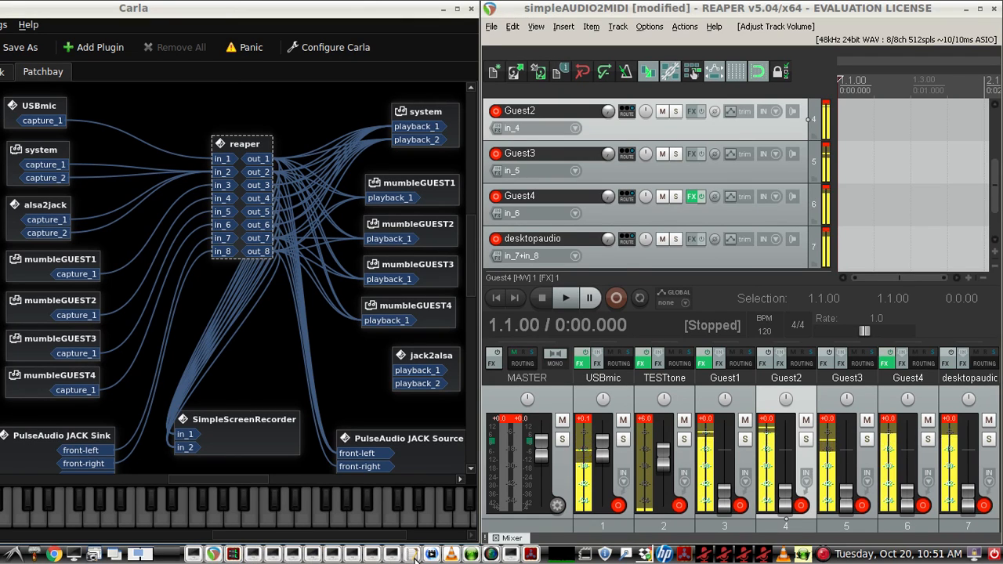
pyautogui.click(412, 554)
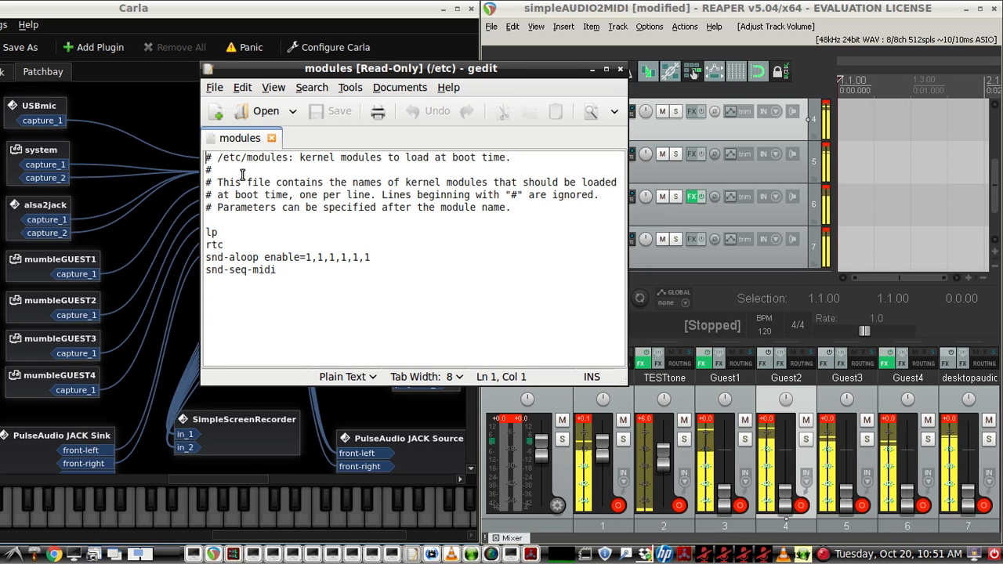
pyautogui.click(207, 257)
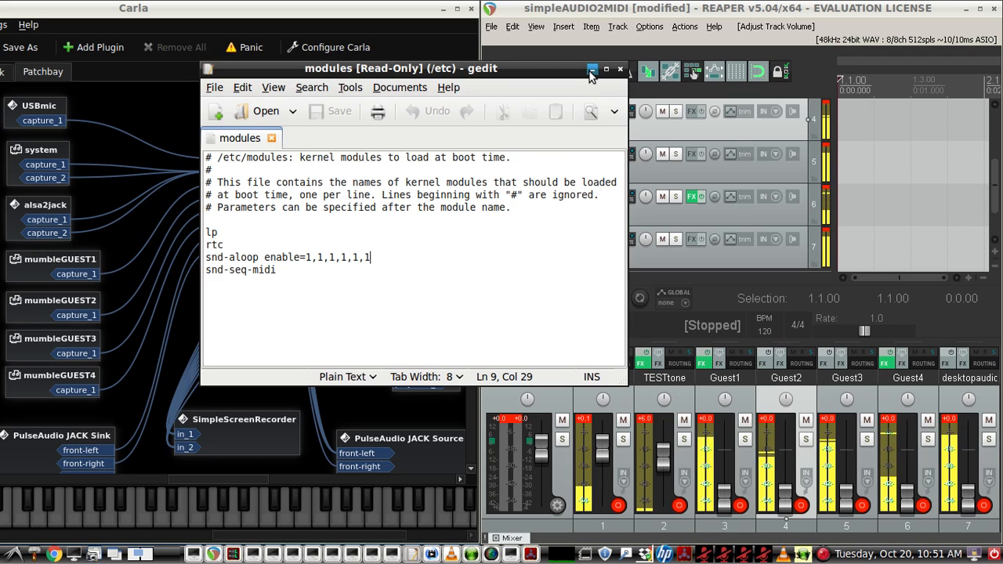
pyautogui.click(593, 69)
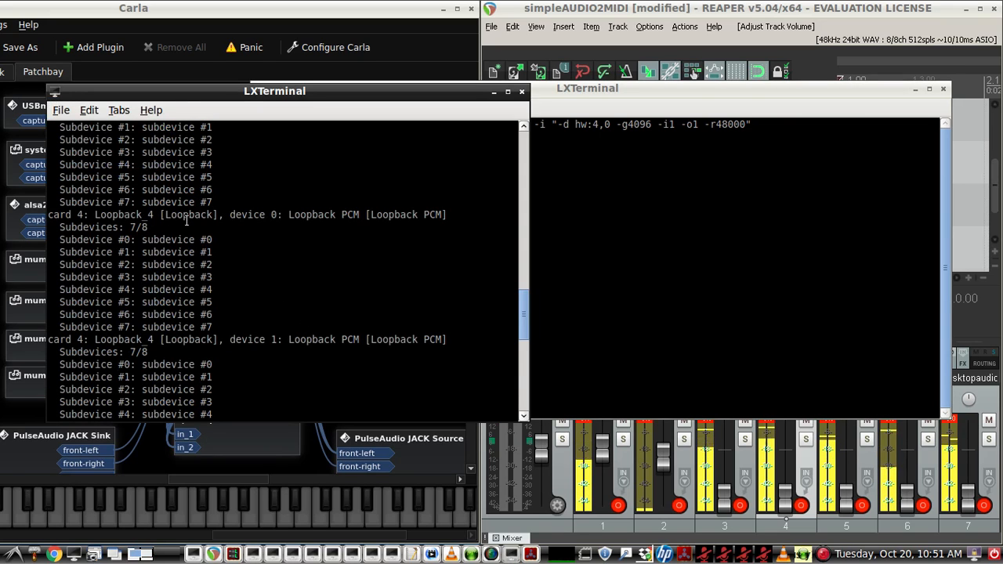
pyautogui.scroll(-3)
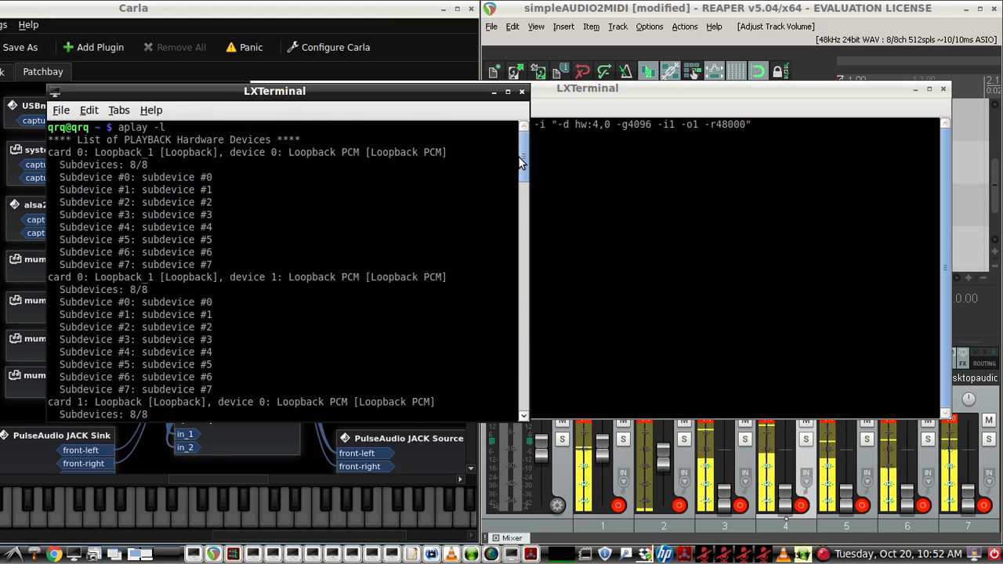
pyautogui.scroll(-3)
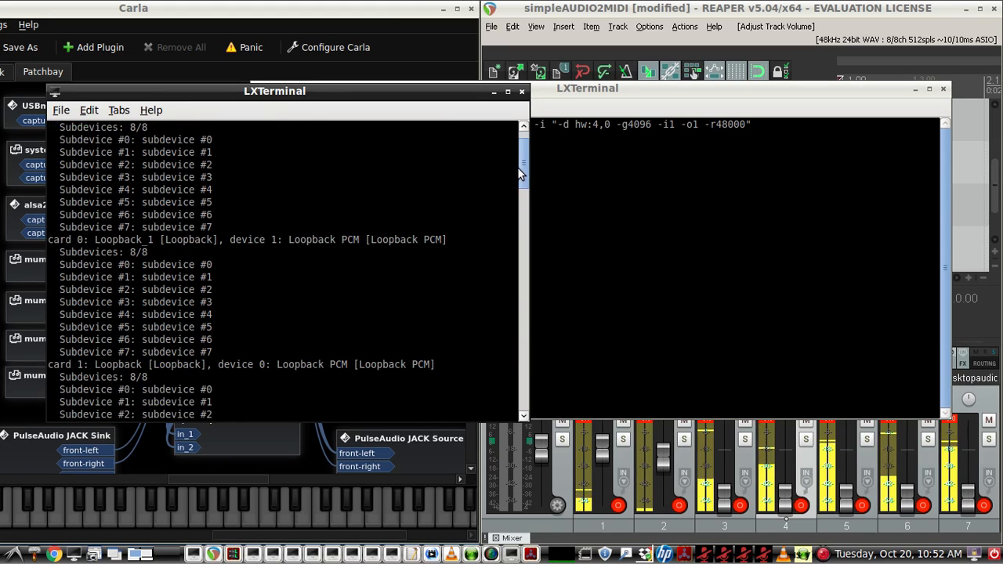
pyautogui.scroll(-3)
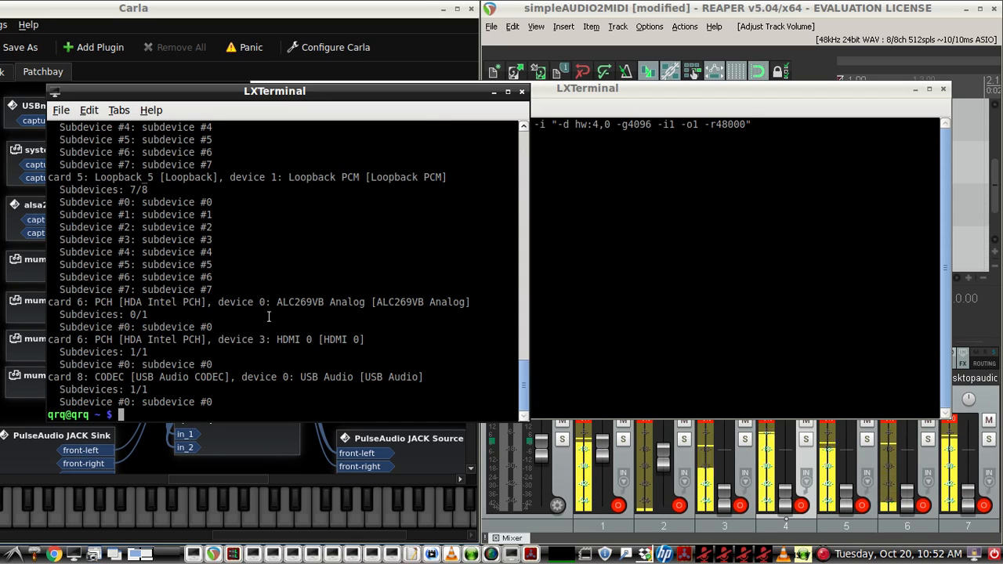
pyautogui.doubleClick(290, 301)
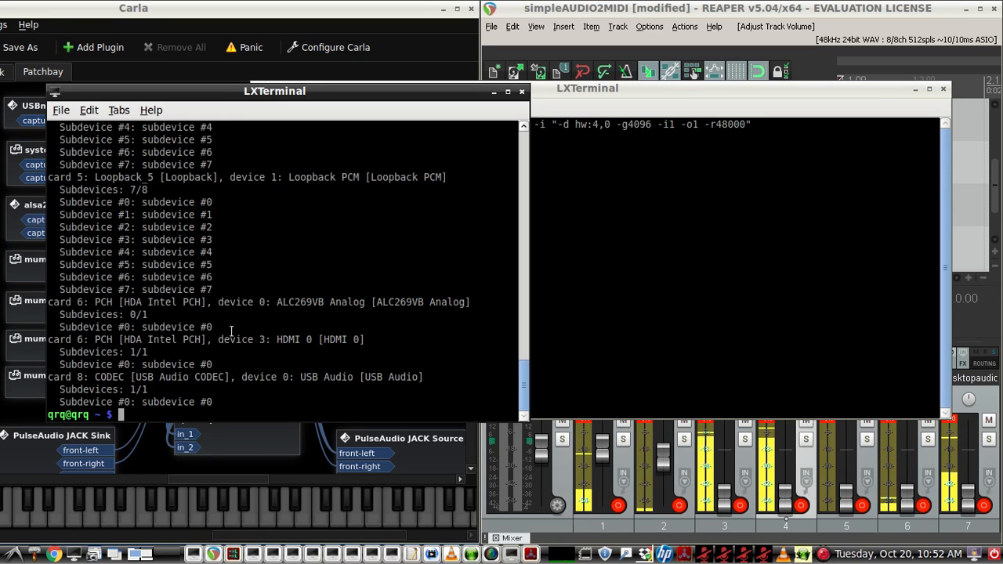
pyautogui.moveTo(371, 267)
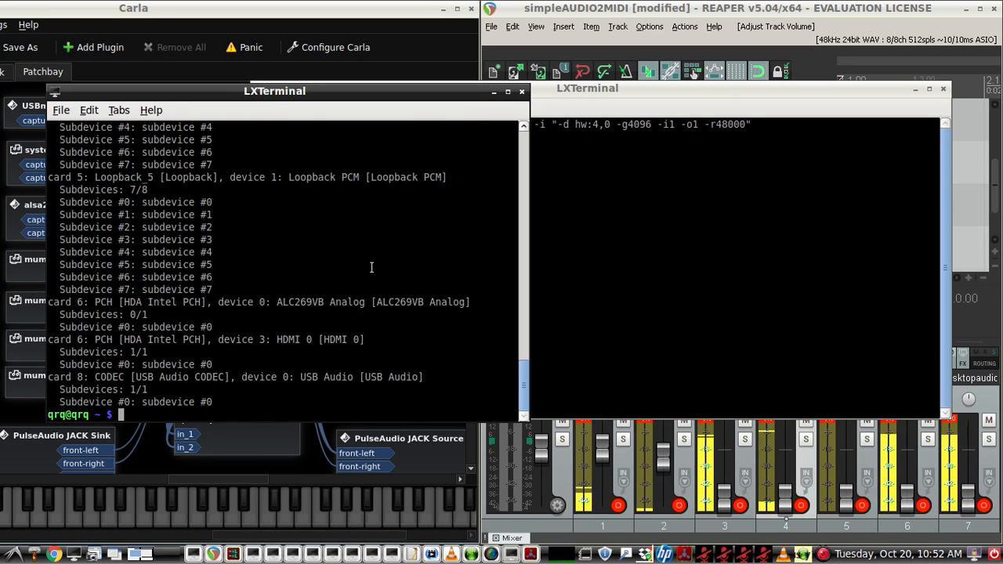
pyautogui.scroll(-3)
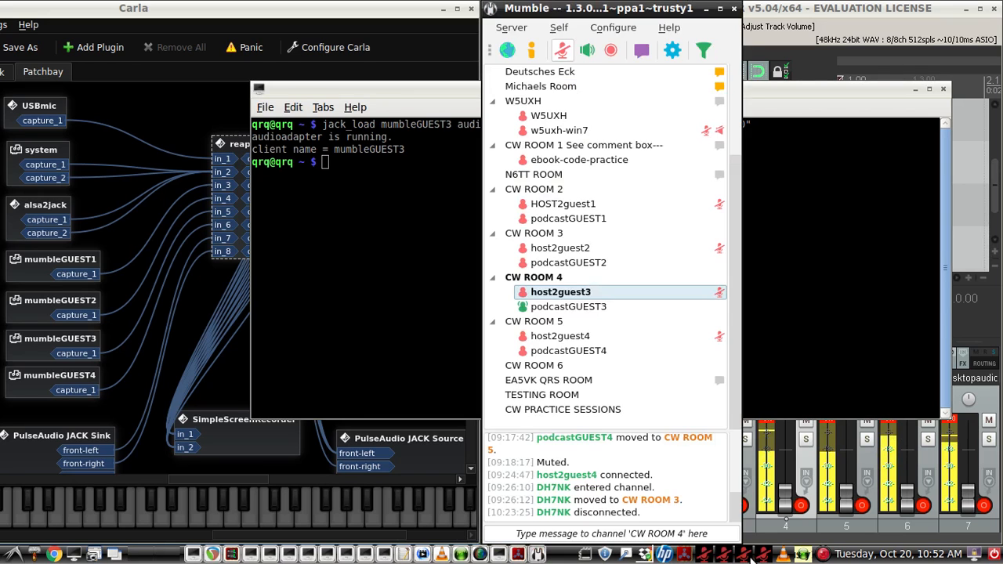
pyautogui.click(614, 28)
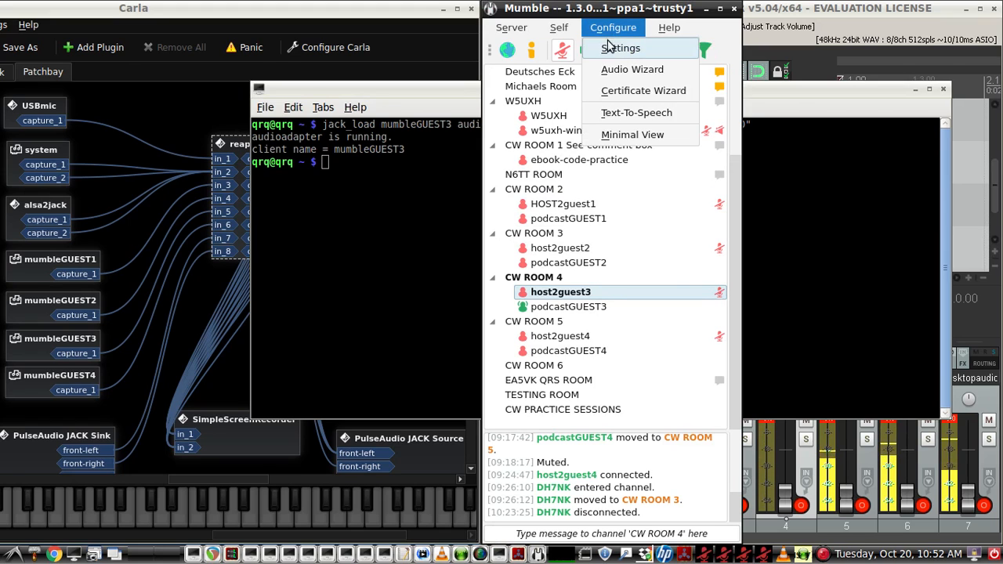
pyautogui.click(619, 48)
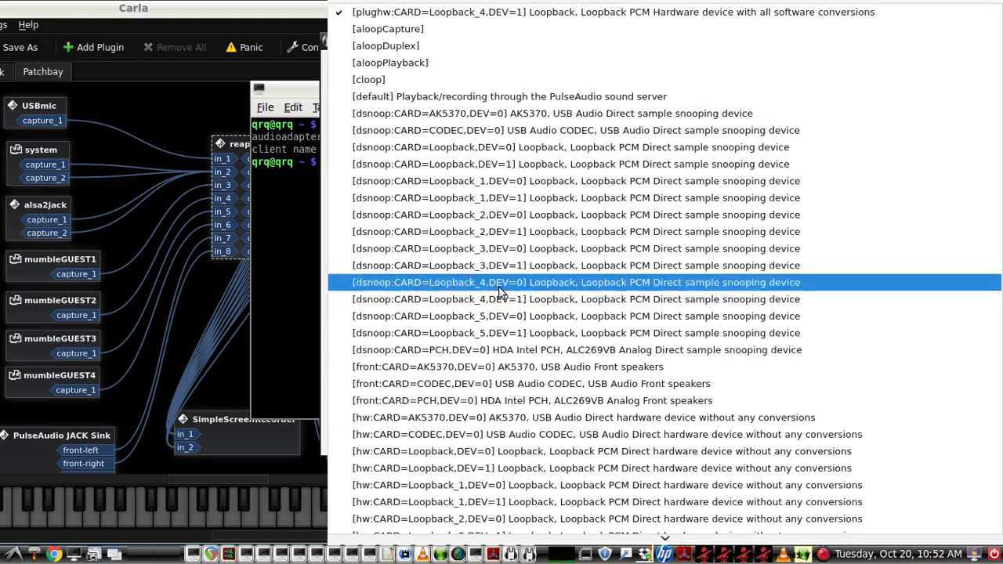
pyautogui.moveTo(490, 12)
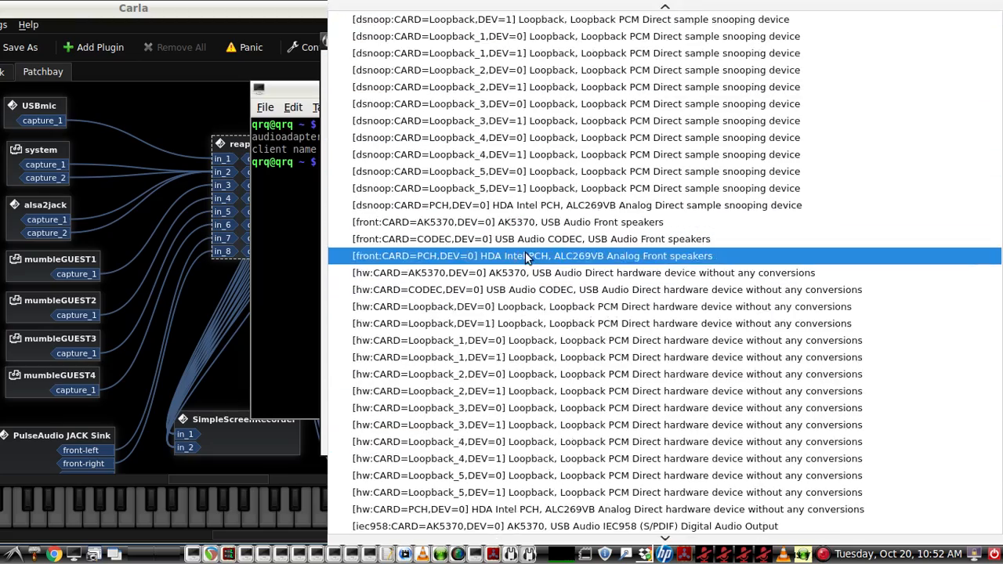
pyautogui.scroll(-3)
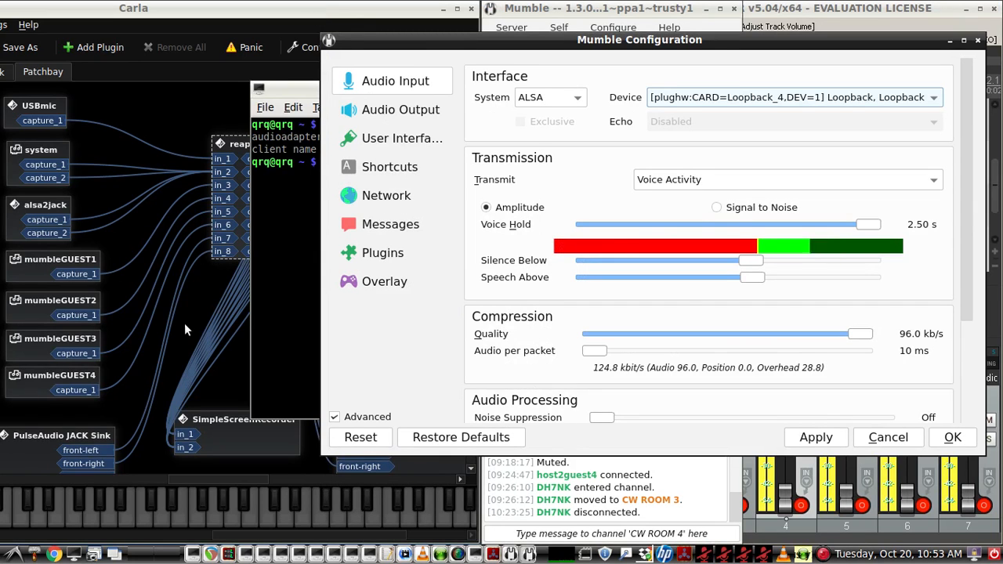
pyautogui.moveTo(34, 313)
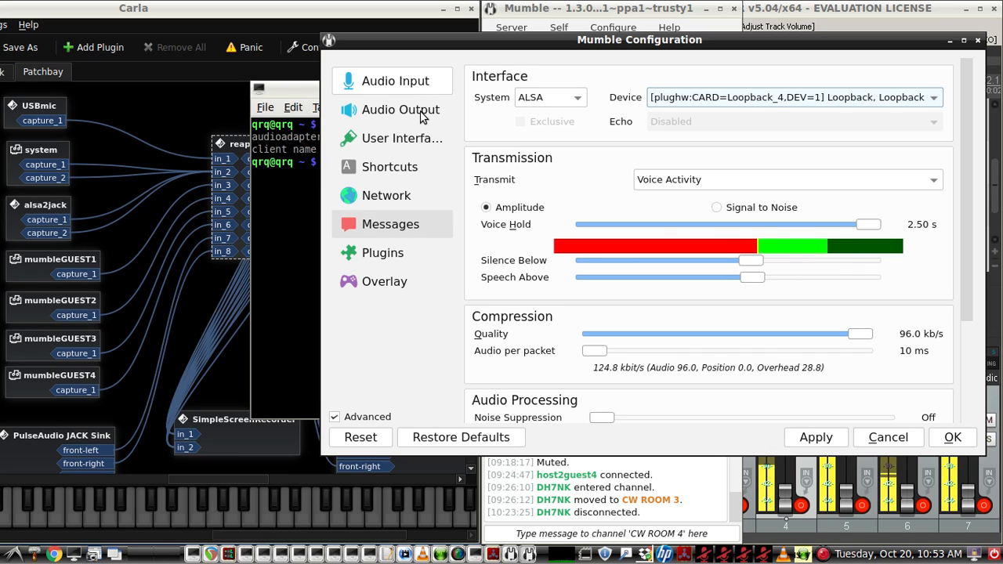
pyautogui.click(400, 109)
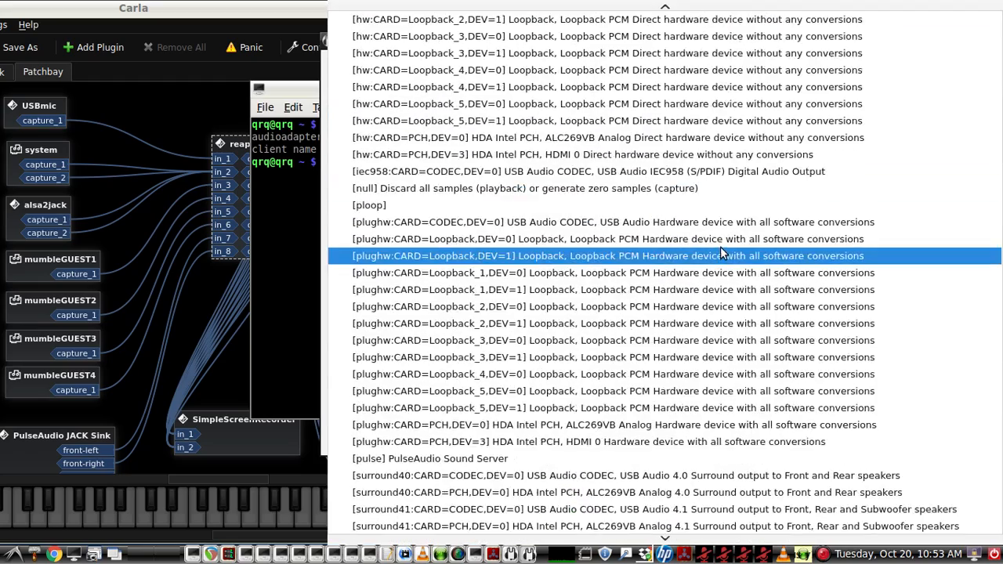
pyautogui.scroll(-3)
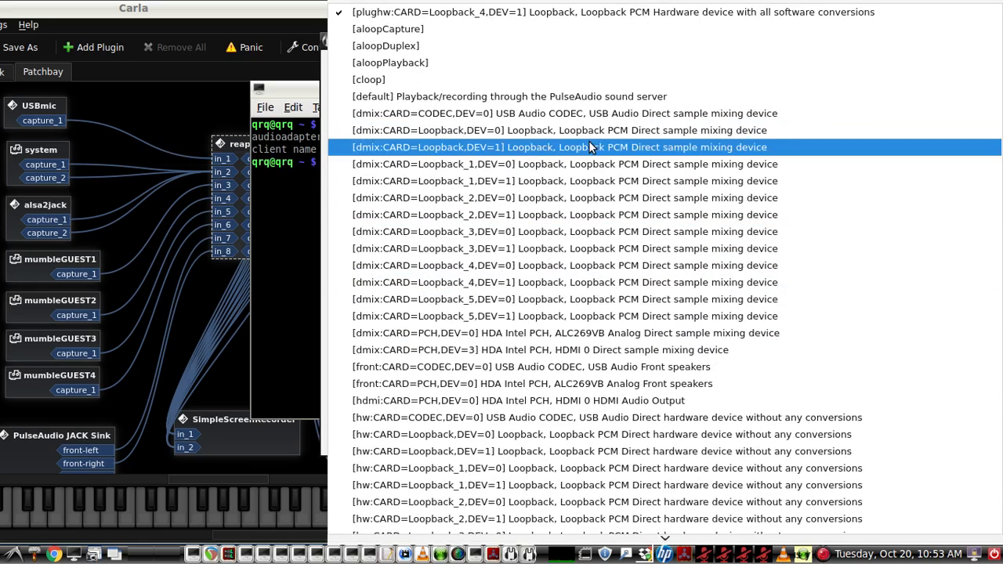
pyautogui.moveTo(501, 12)
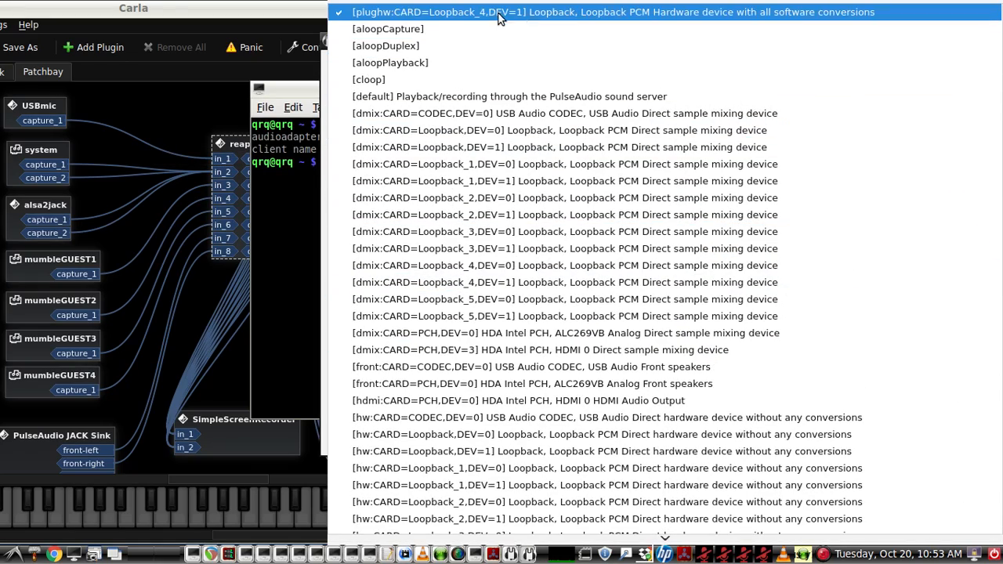
pyautogui.moveTo(455, 19)
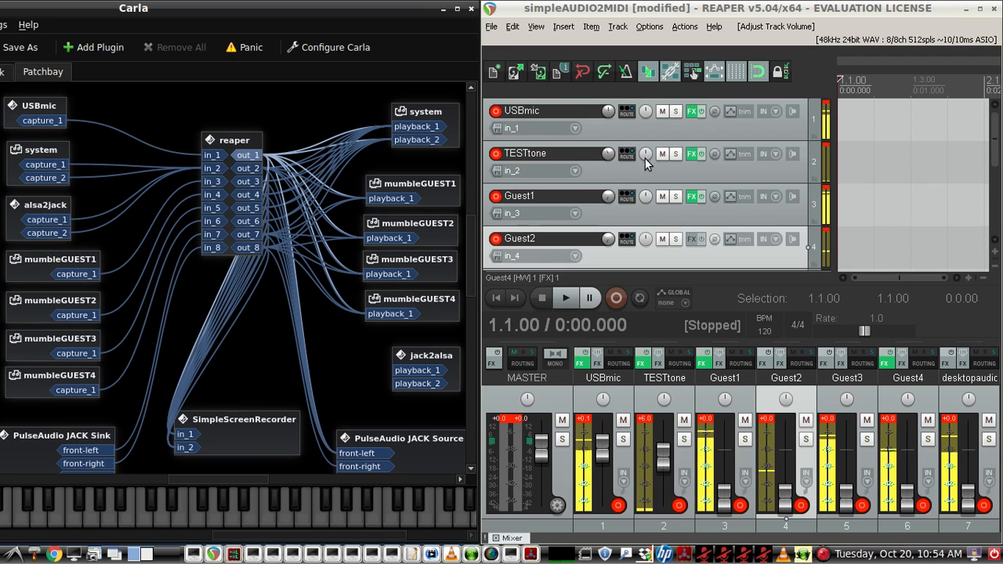
pyautogui.click(691, 111)
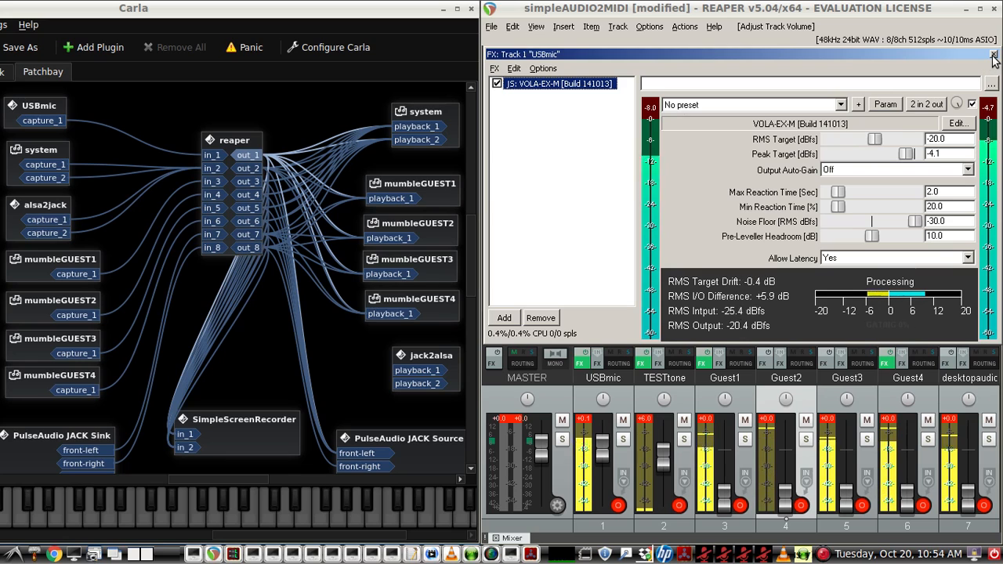
pyautogui.click(991, 54)
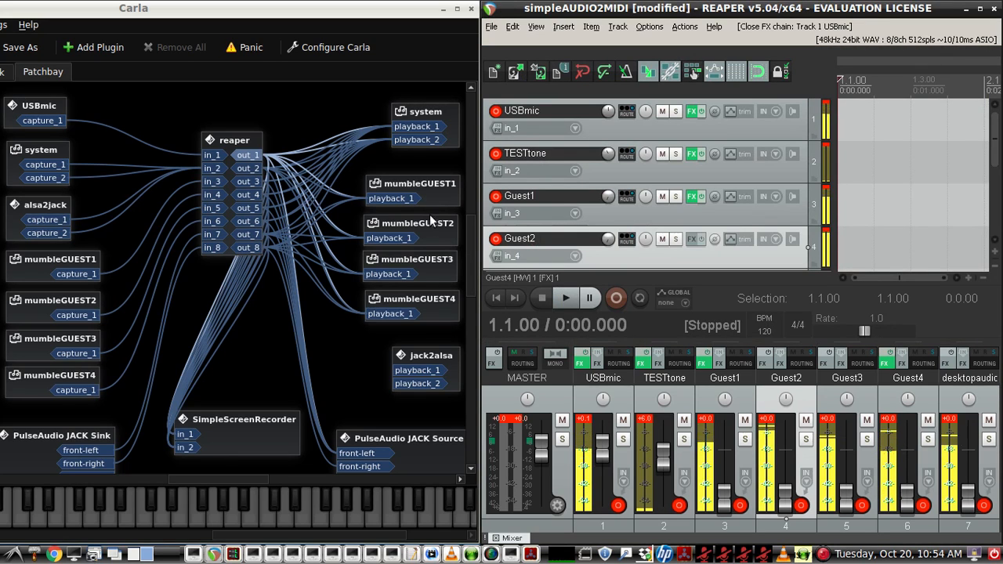
# - Launch Breakaway RTA and accept the default input, buffer 256, count 2 settings
pyautogui.click(471, 553)
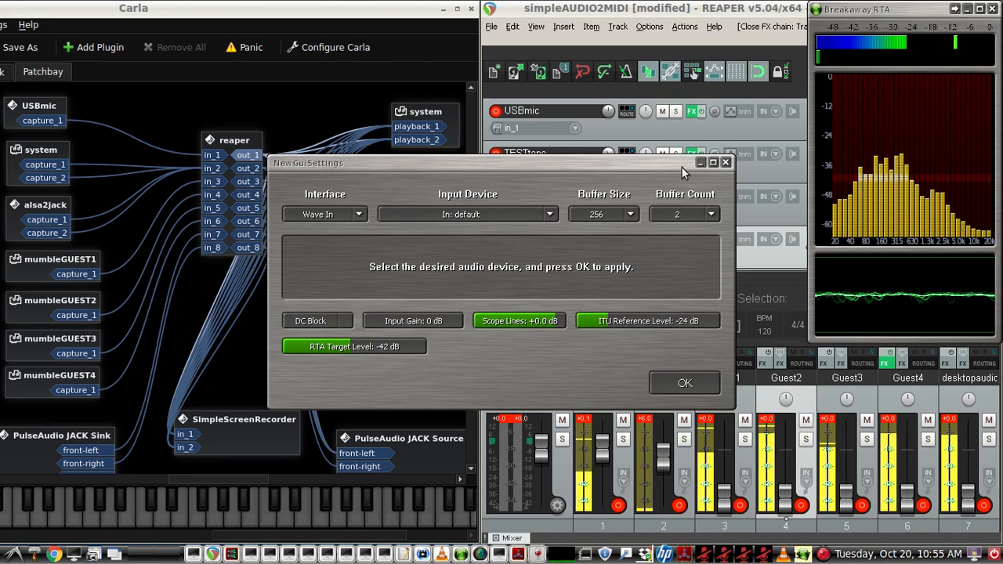
pyautogui.click(684, 383)
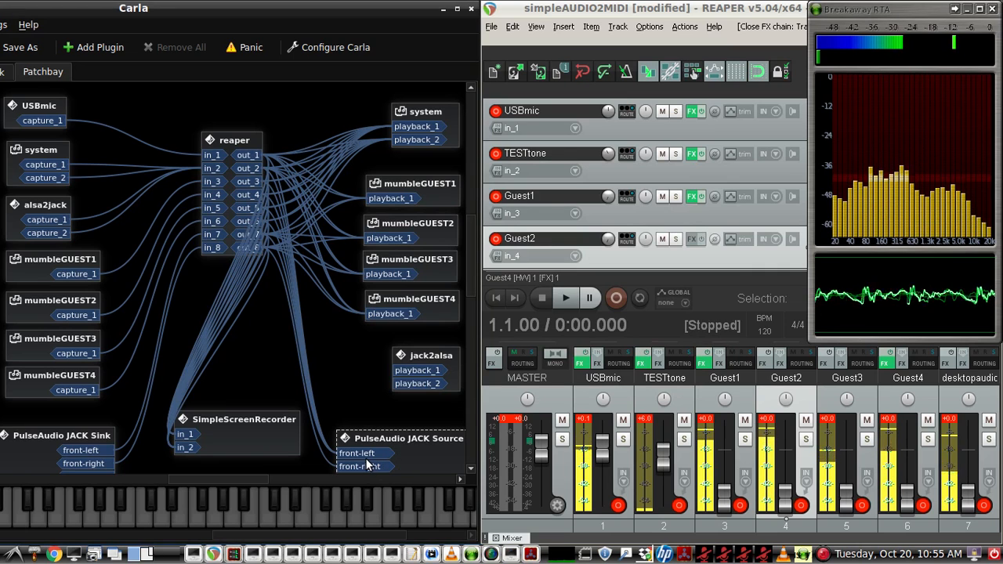
pyautogui.moveTo(264, 326)
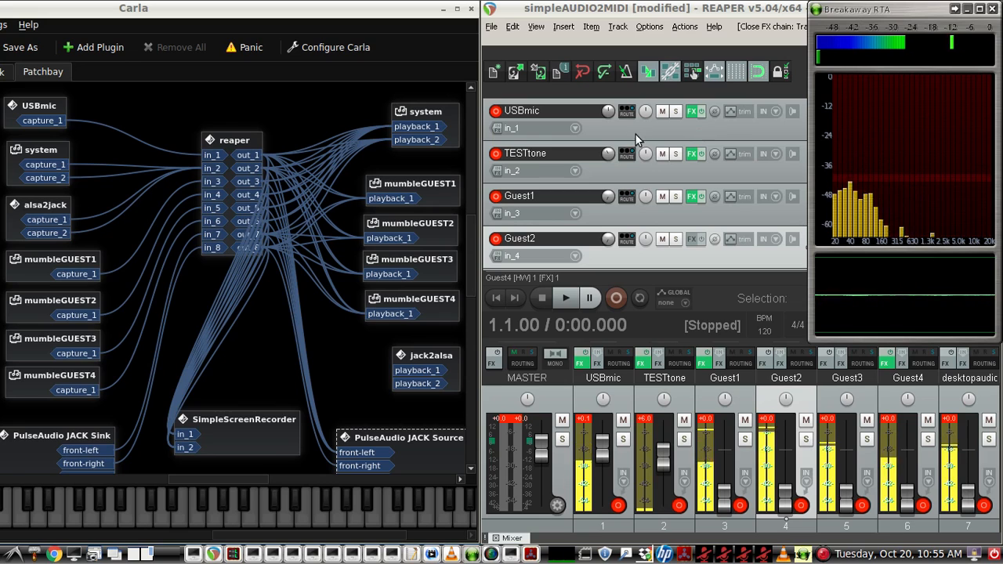
pyautogui.scroll(-3)
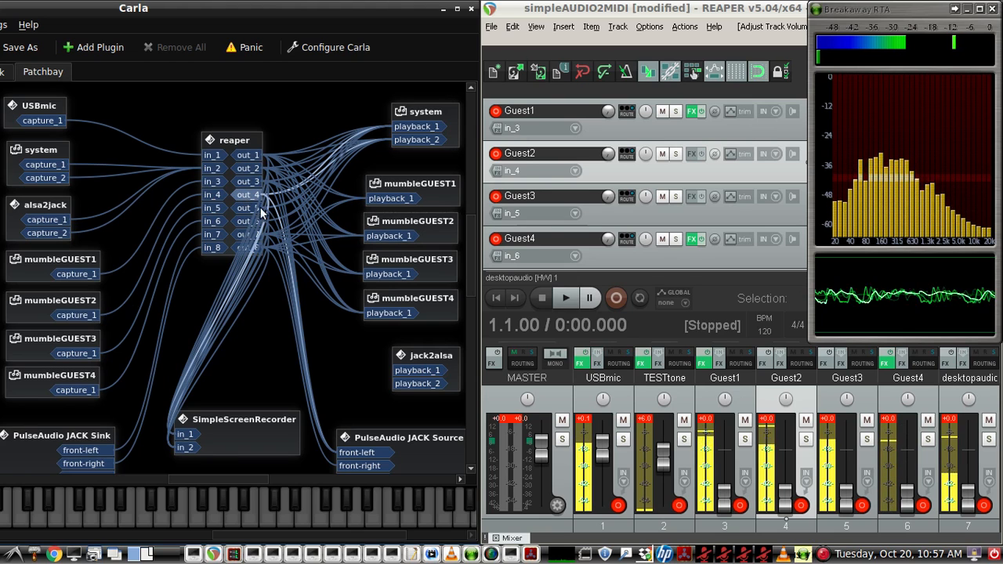
pyautogui.moveTo(429, 229)
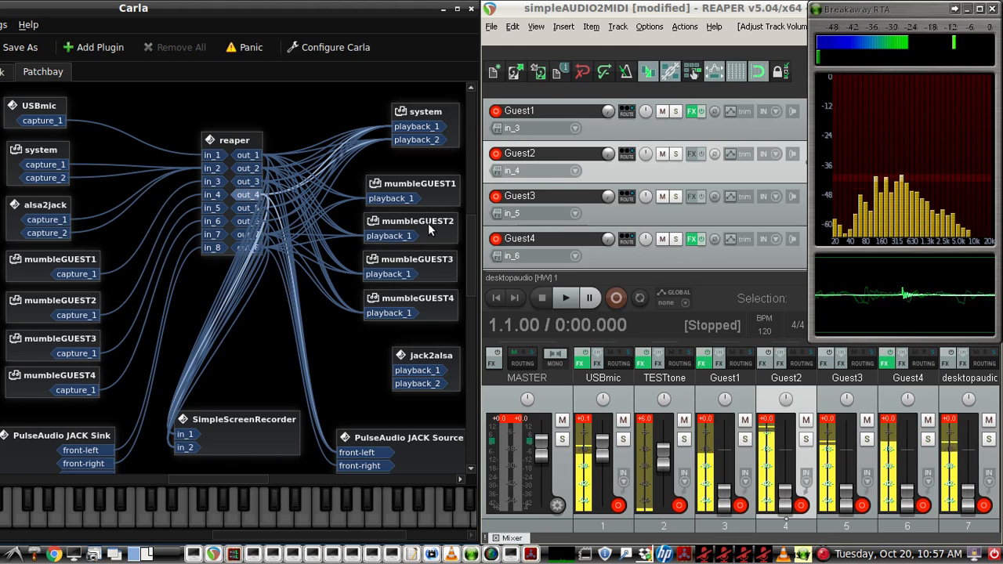
pyautogui.moveTo(331, 237)
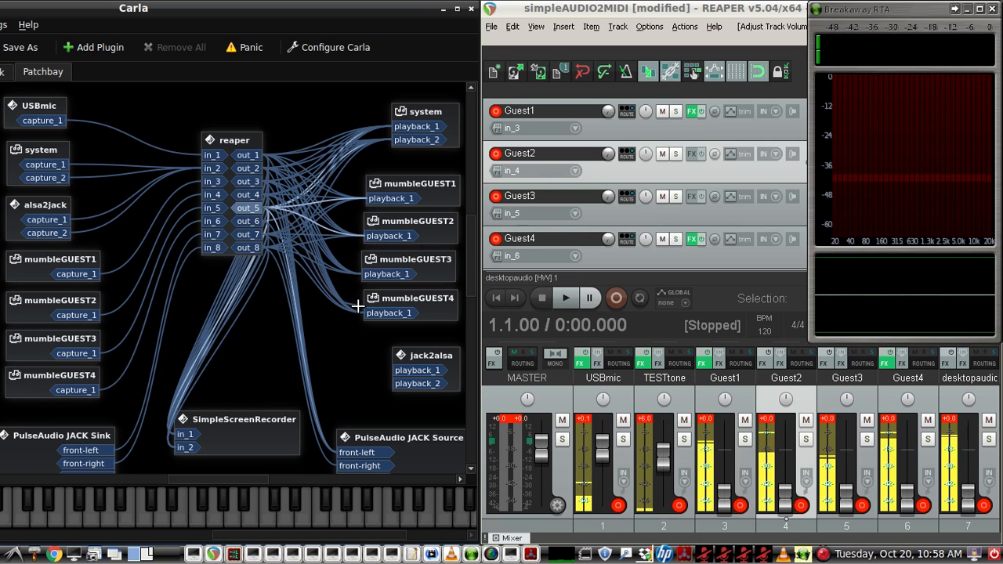
pyautogui.moveTo(254, 212)
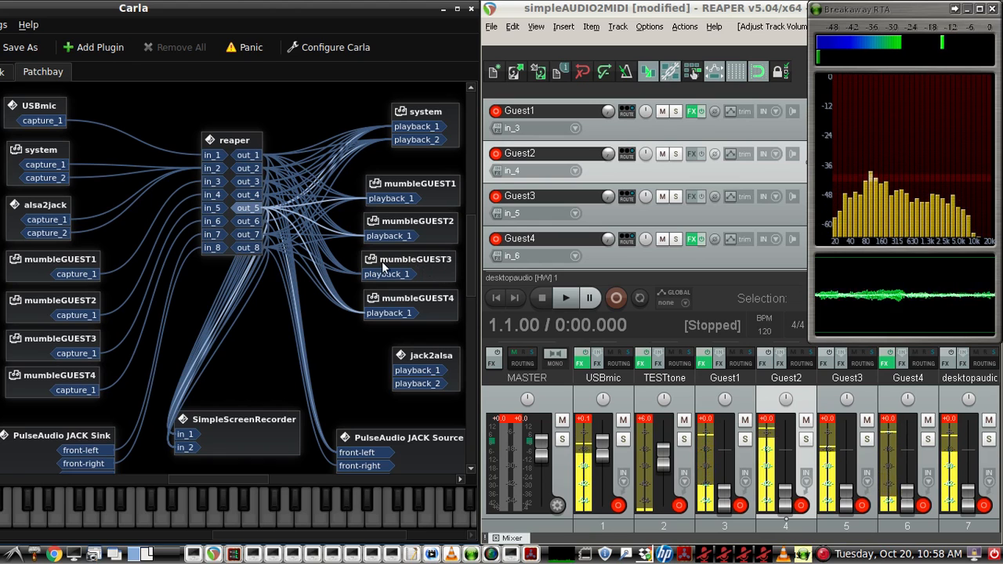
pyautogui.moveTo(349, 306)
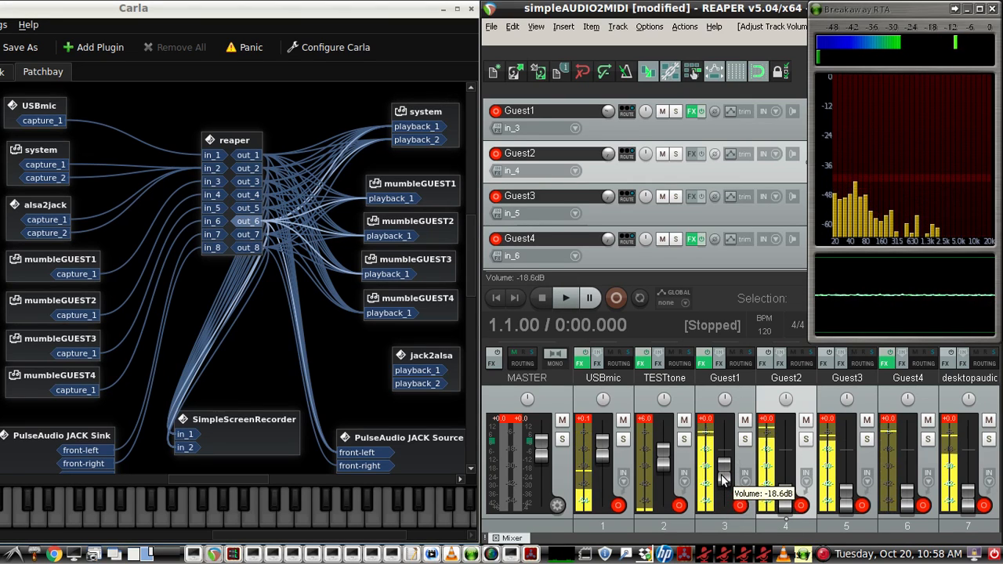
# - Drag the Guest2 fader to about −16.4 dB and Guest4 to about −30.6 dB
pyautogui.moveTo(723, 481); pyautogui.dragTo(786, 470)
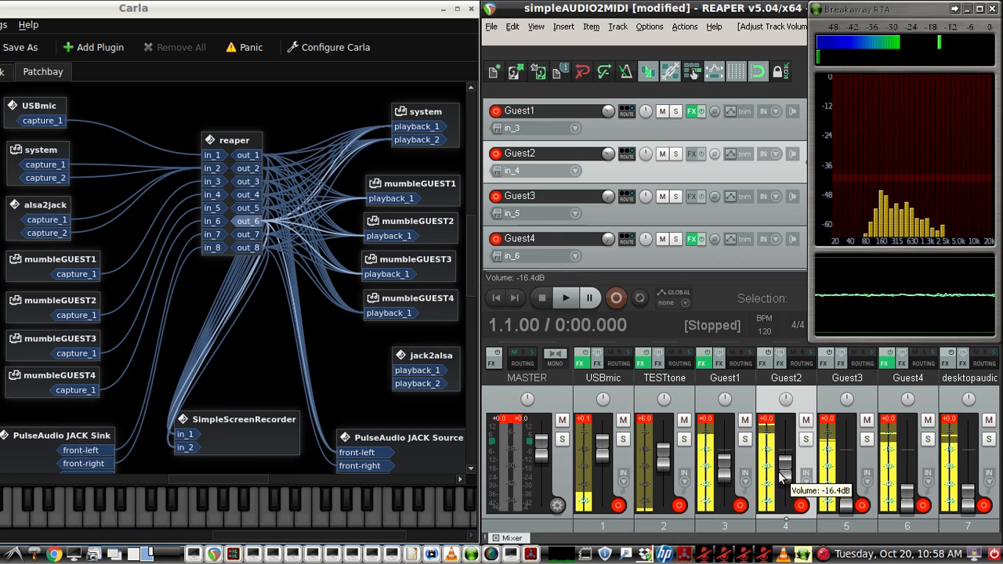
pyautogui.moveTo(845, 450); pyautogui.dragTo(846, 474)
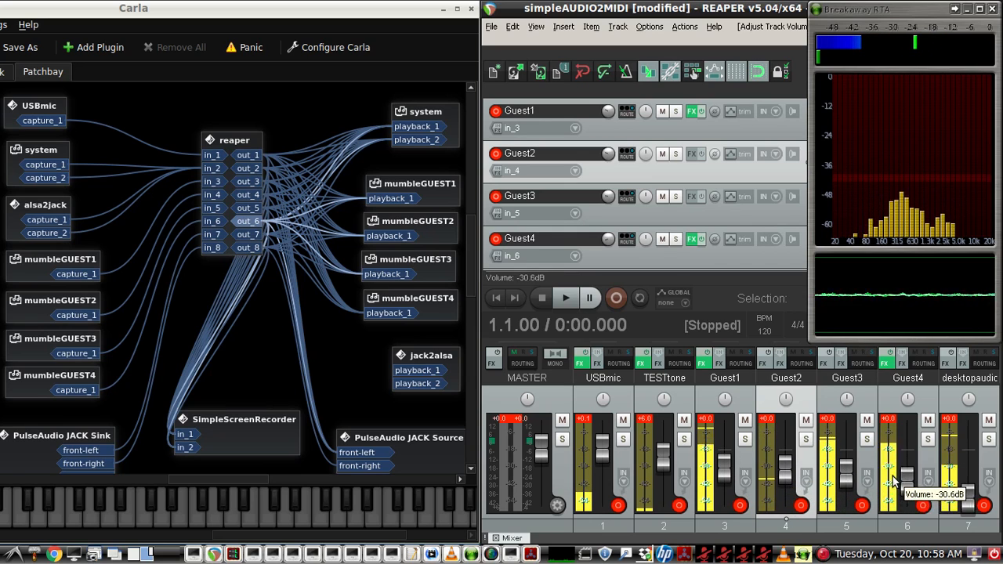
pyautogui.moveTo(904, 482); pyautogui.dragTo(905, 466)
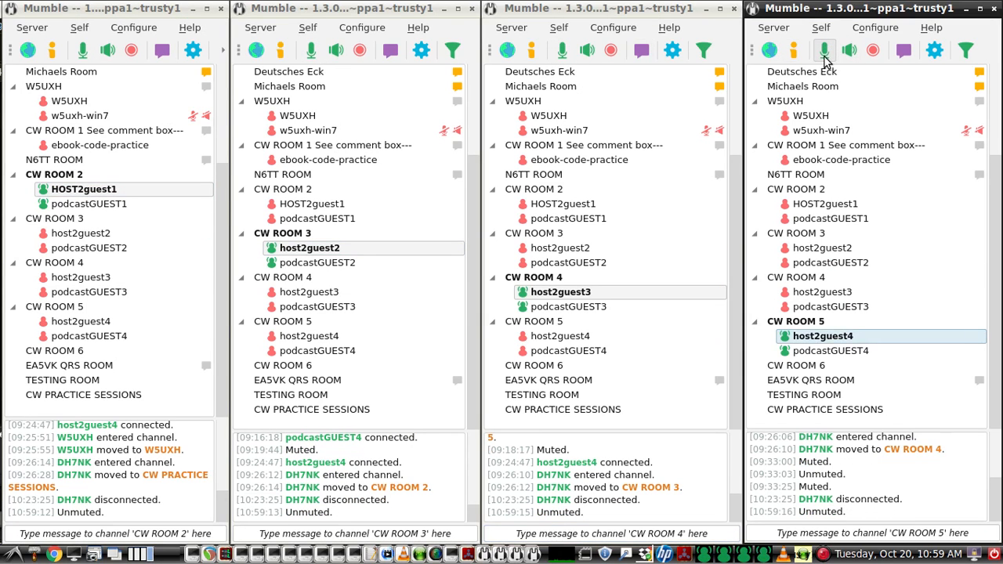
pyautogui.moveTo(823, 50)
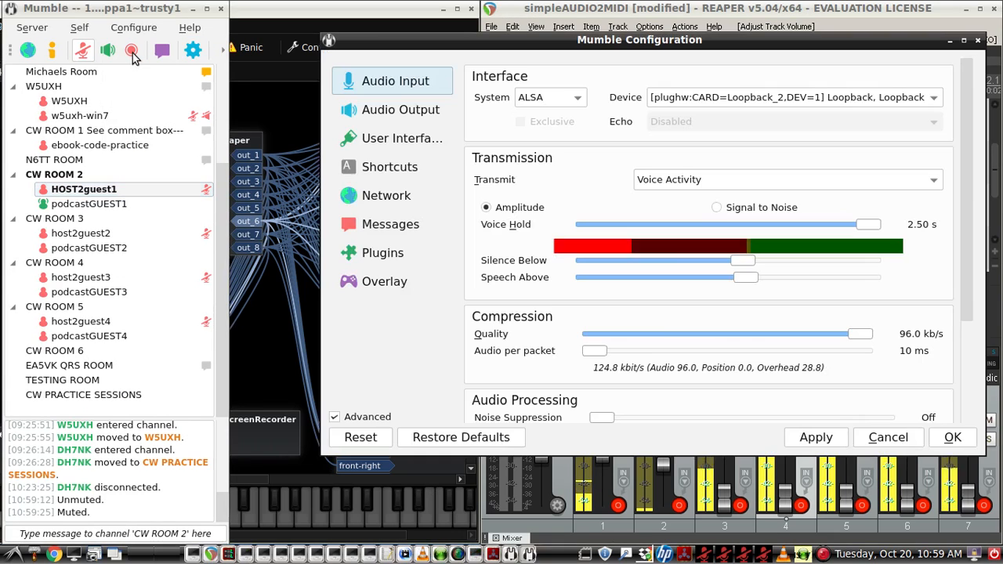
# - Check Mumble's Audio Output page, then return to Audio Input on the ALSA Loopback_2 device
pyautogui.click(400, 109)
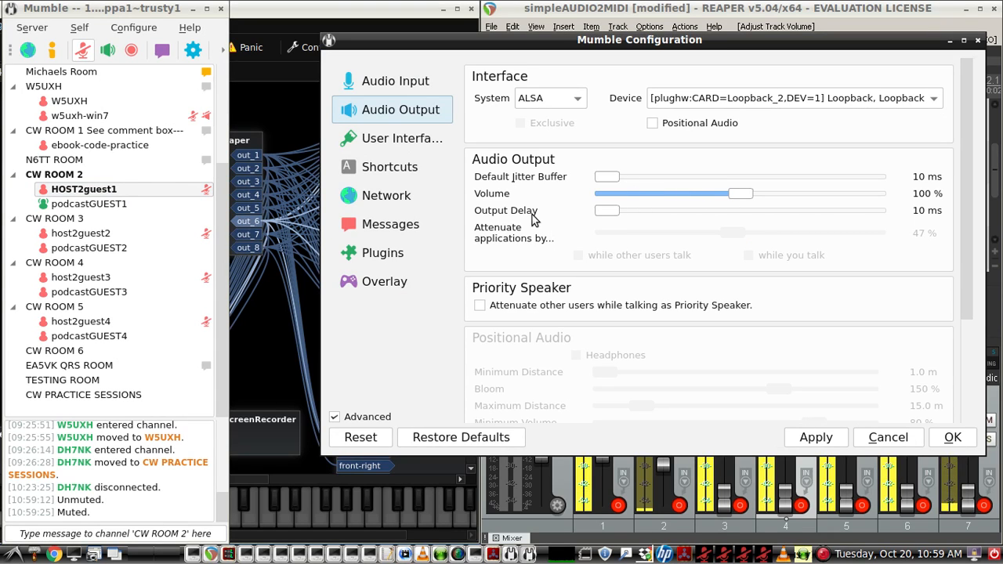
pyautogui.click(395, 81)
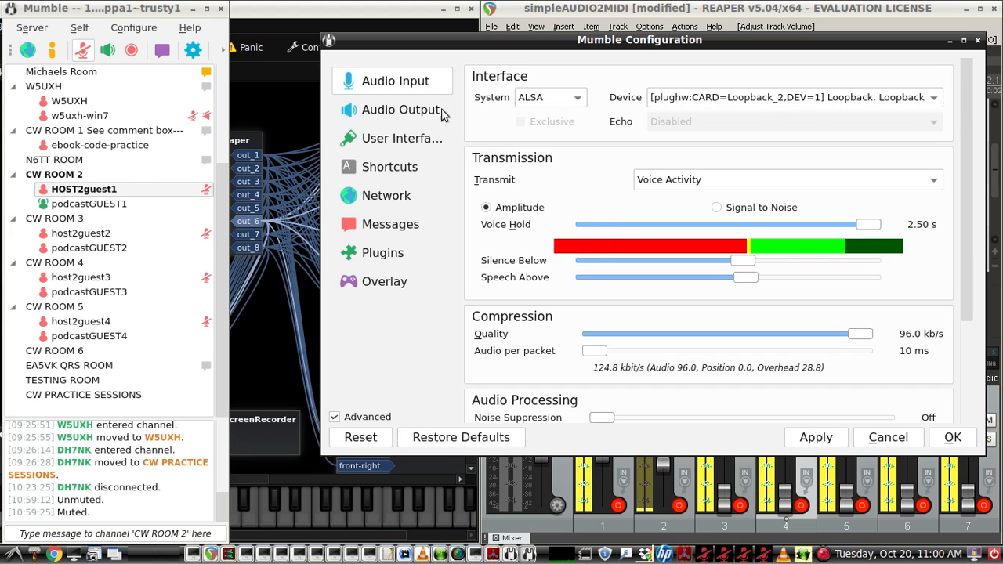
pyautogui.click(395, 81)
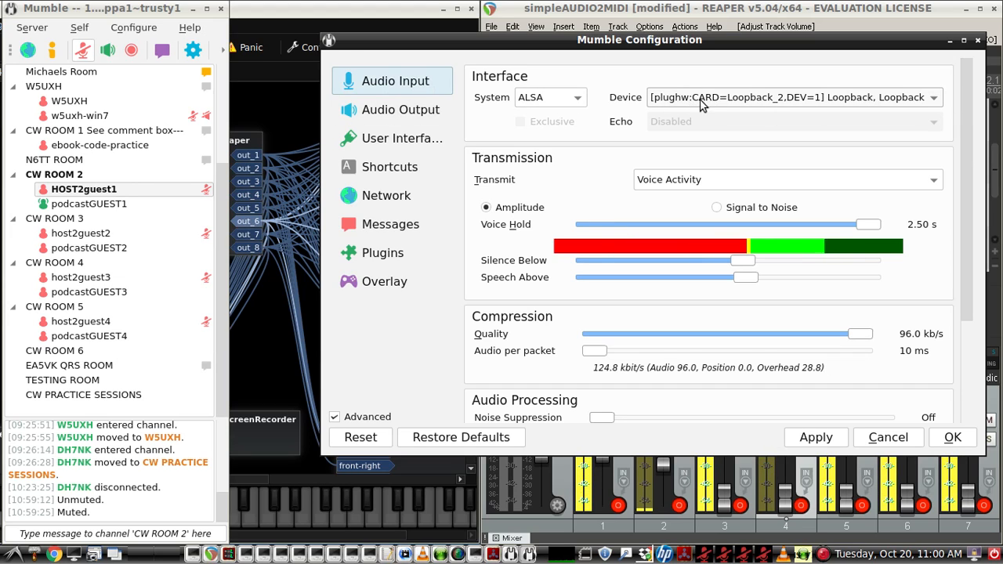
pyautogui.moveTo(701, 97)
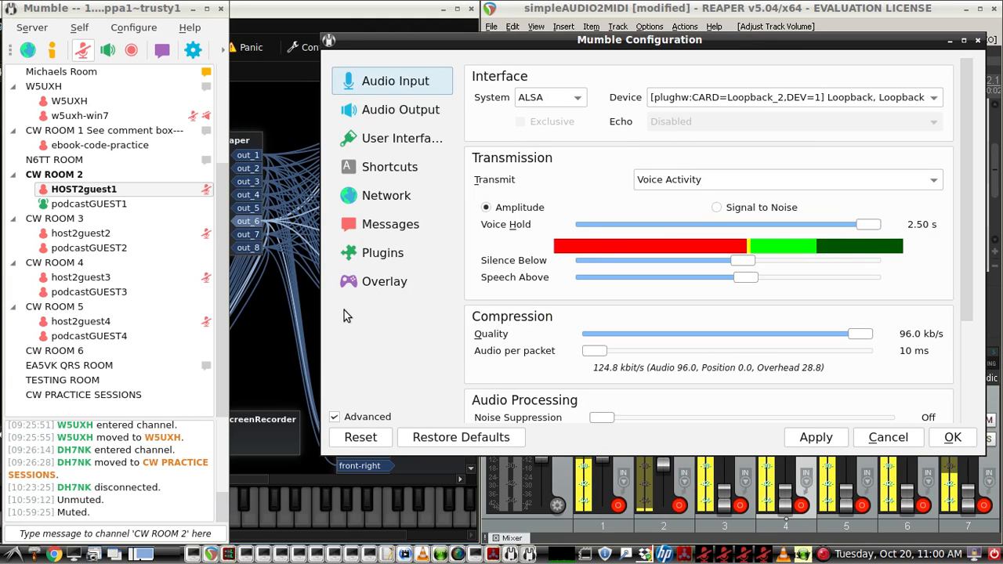
pyautogui.moveTo(438, 262)
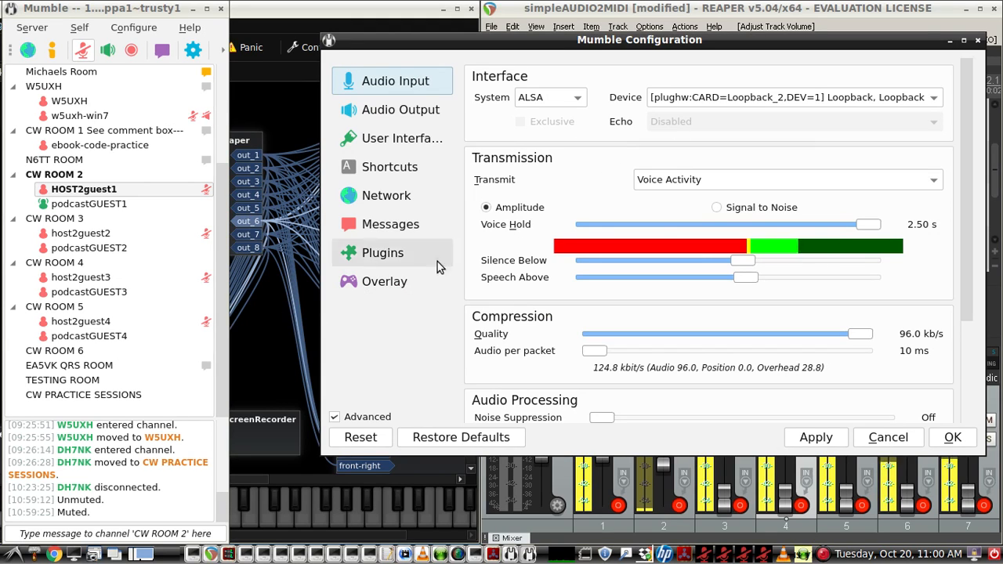
pyautogui.moveTo(468, 247)
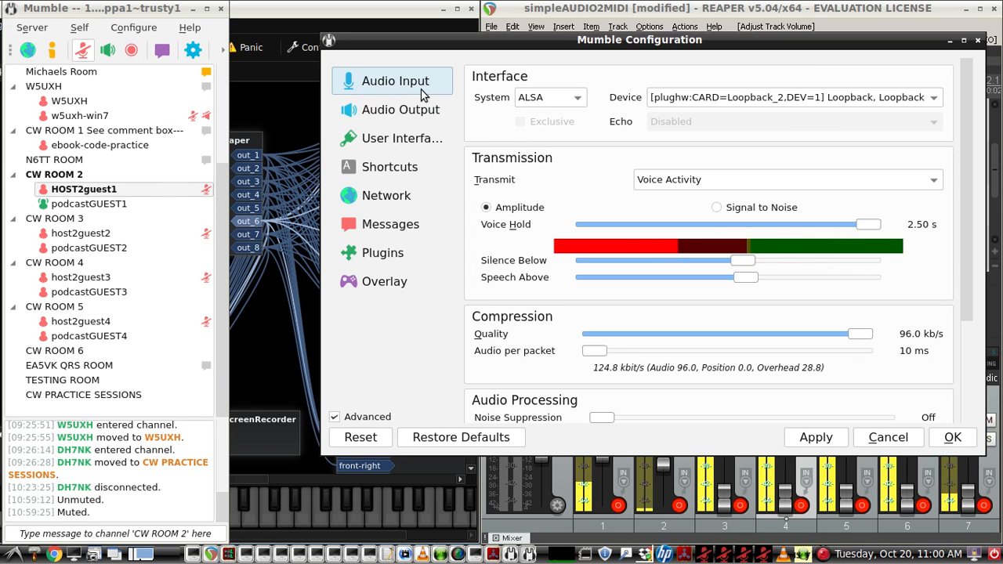
# - Try audio per packet at 60 ms, set it back to 10 ms, and nudge voice hold to 2.49 s
pyautogui.scroll(-3)
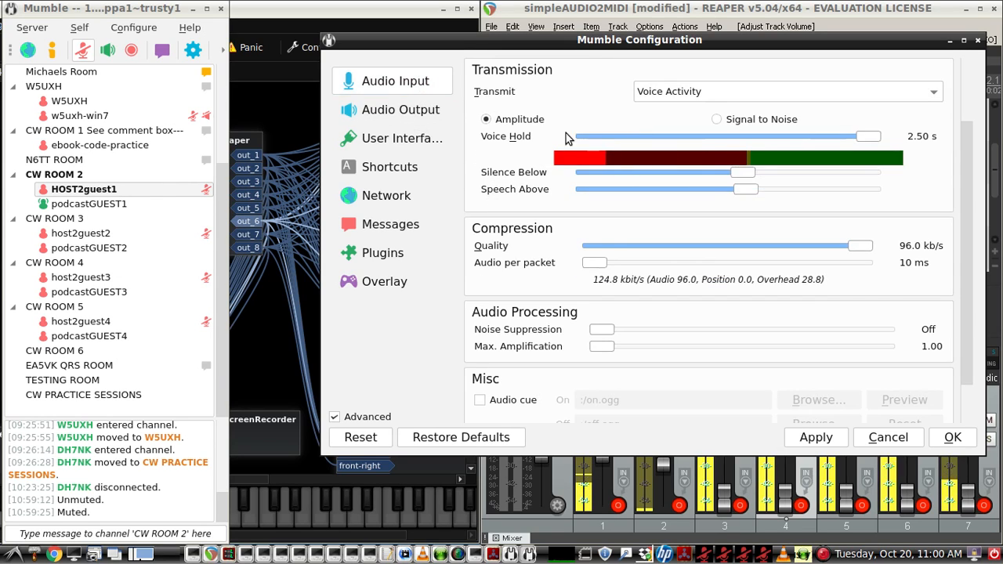
pyautogui.scroll(-3)
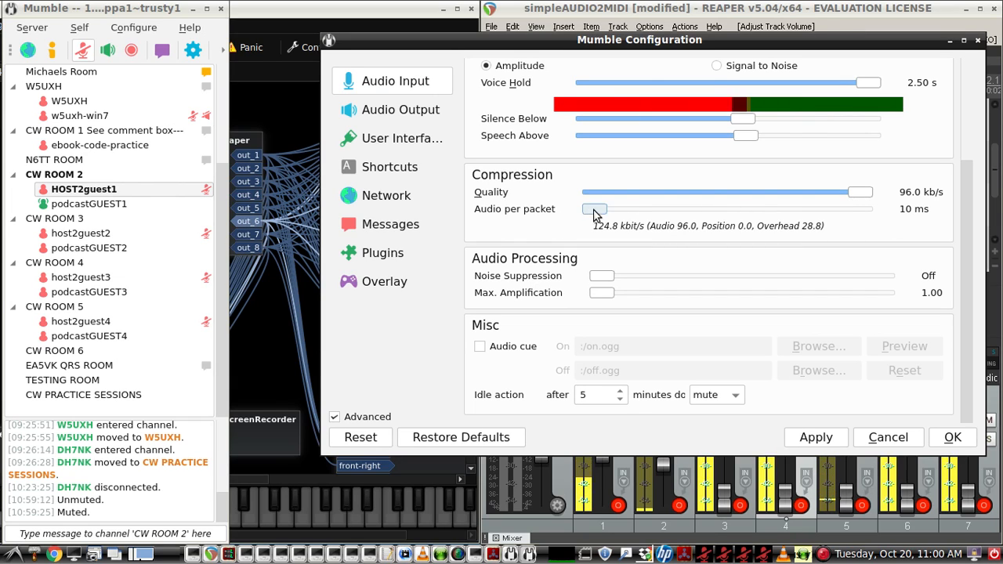
pyautogui.moveTo(594, 208); pyautogui.dragTo(858, 208)
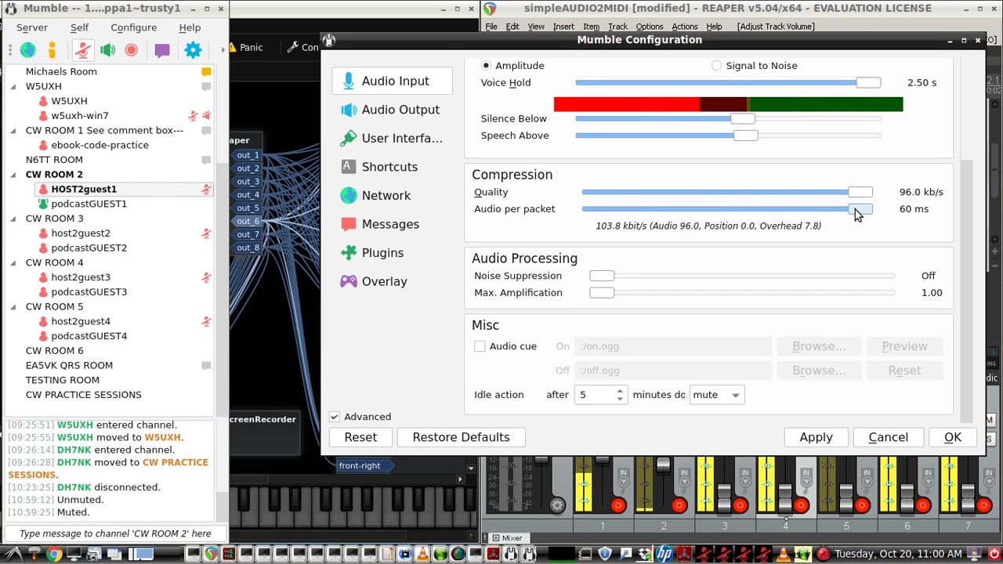
pyautogui.moveTo(858, 208); pyautogui.dragTo(594, 208)
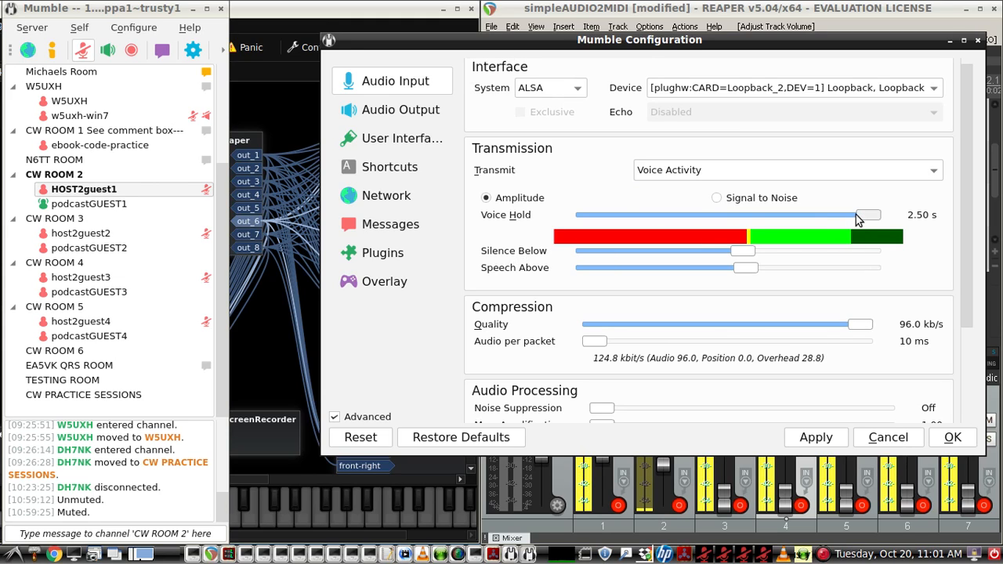
pyautogui.moveTo(868, 215); pyautogui.dragTo(861, 215)
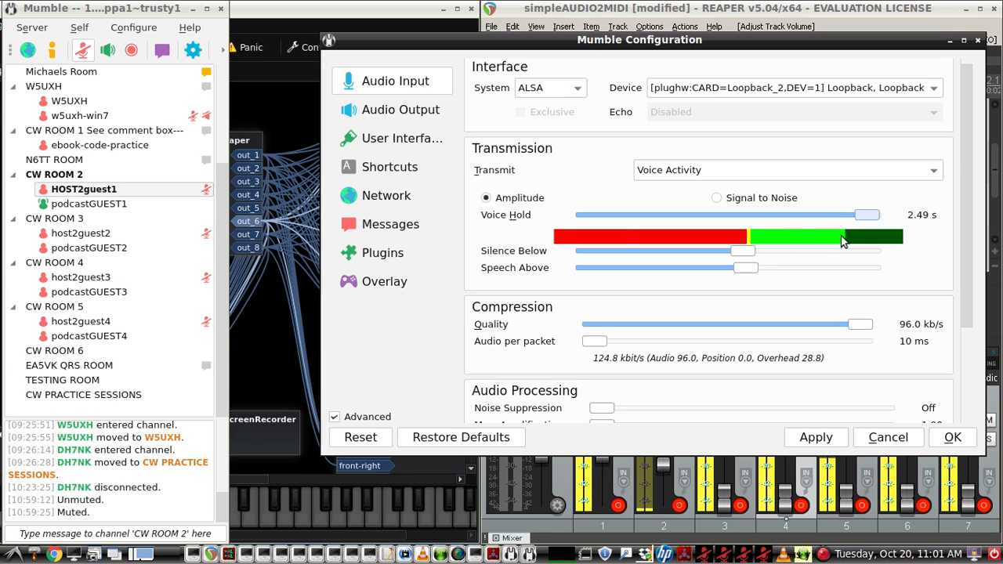
pyautogui.moveTo(850, 239)
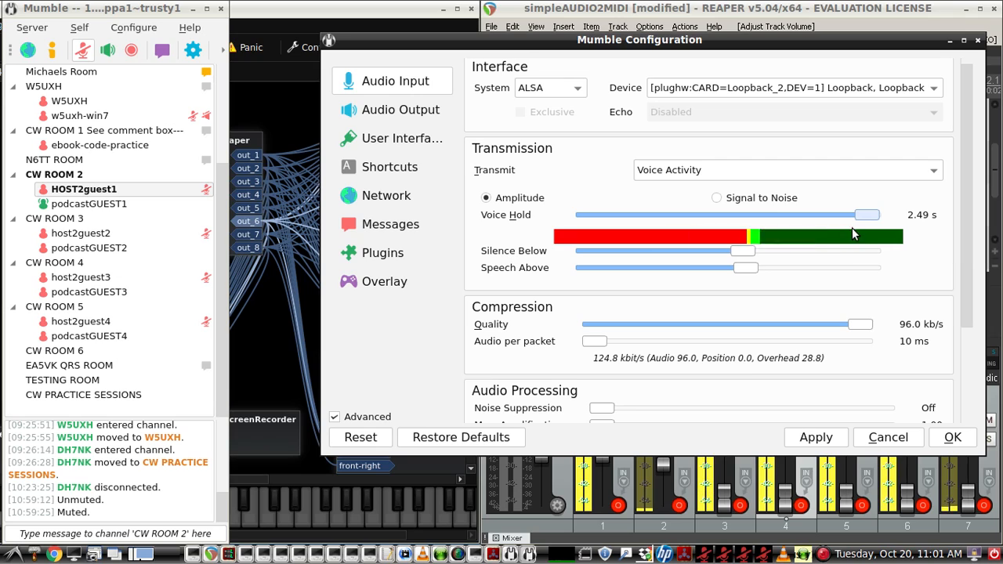
pyautogui.moveTo(799, 239)
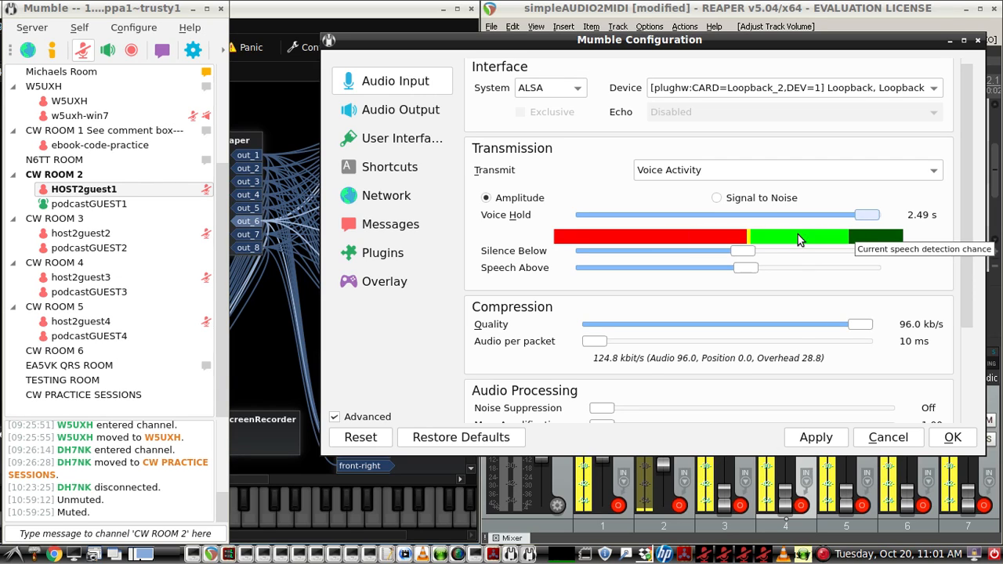
pyautogui.moveTo(899, 243)
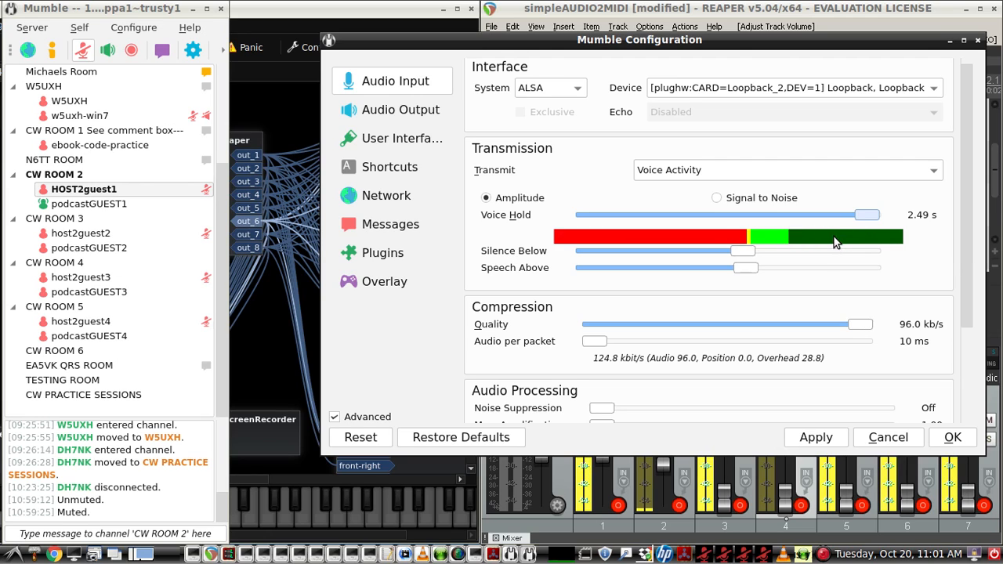
pyautogui.moveTo(834, 240)
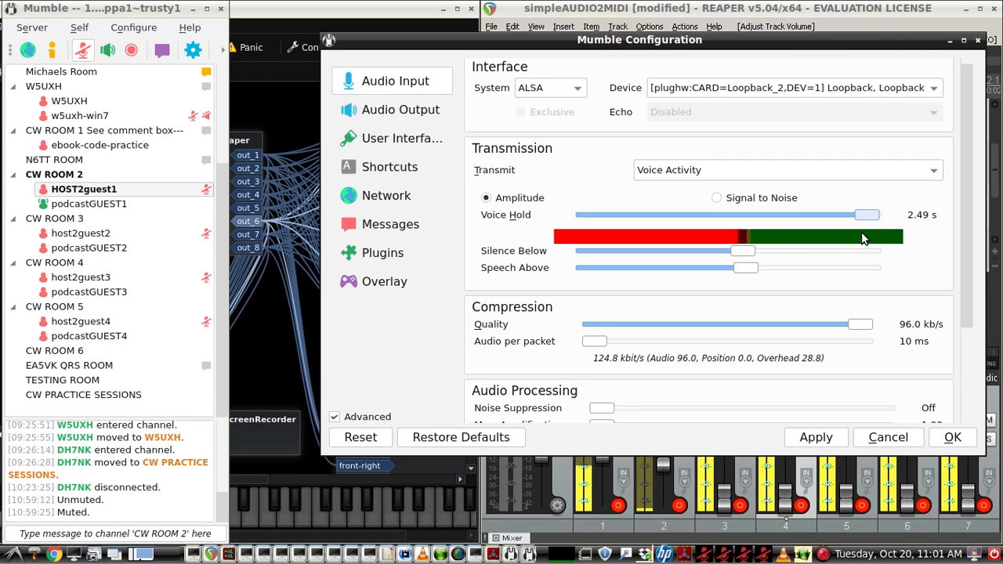
pyautogui.moveTo(861, 239)
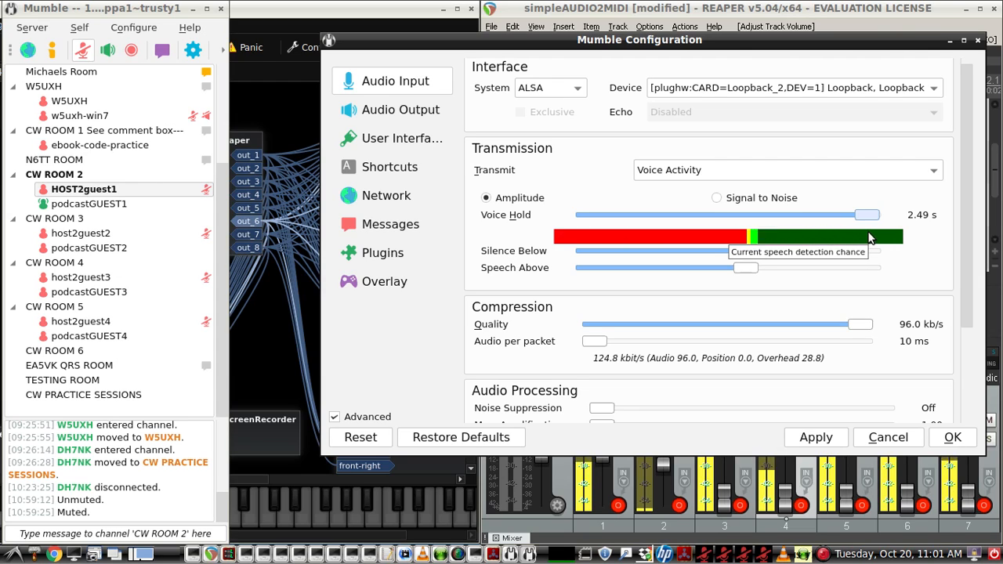
pyautogui.moveTo(838, 241)
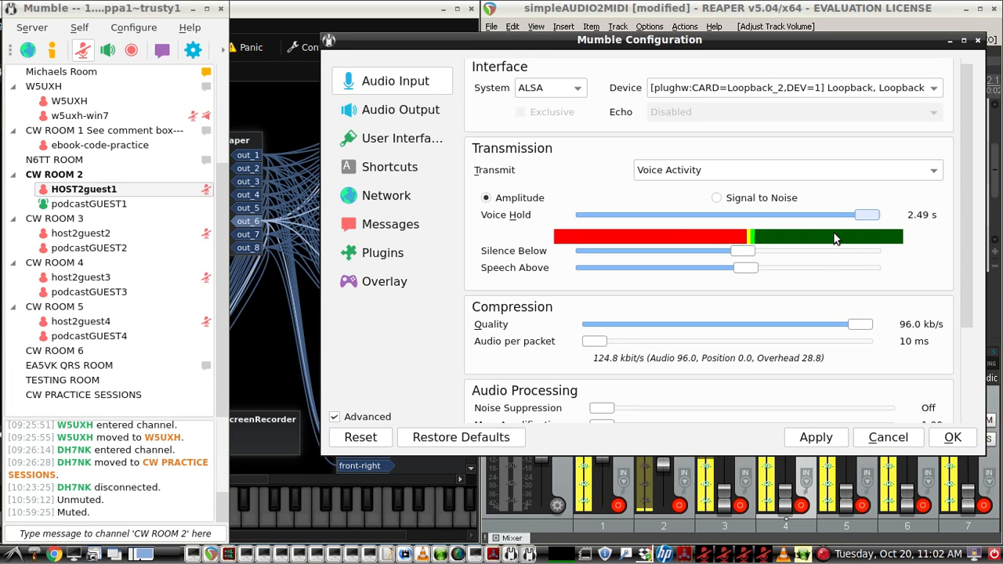
pyautogui.moveTo(834, 239)
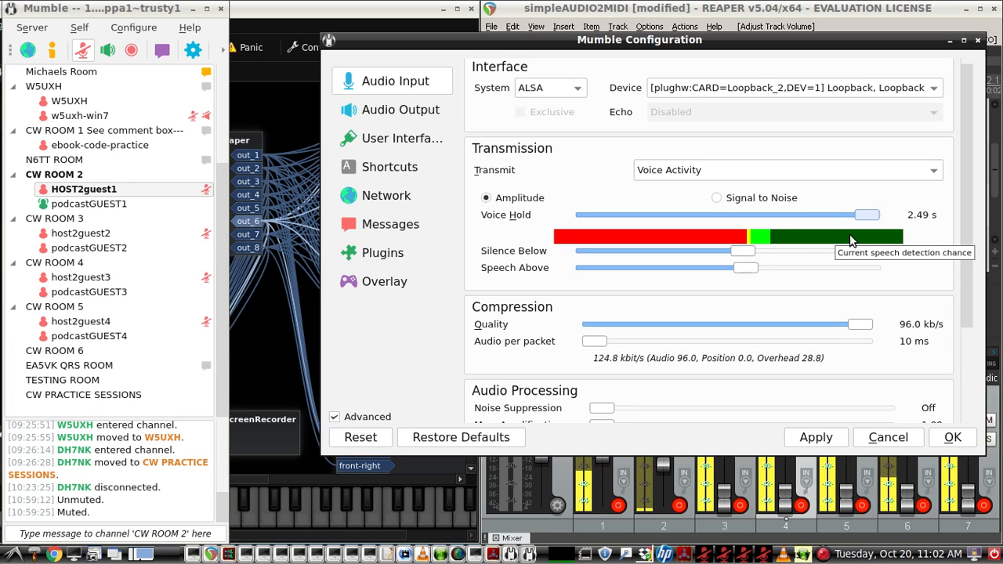
pyautogui.moveTo(582, 236)
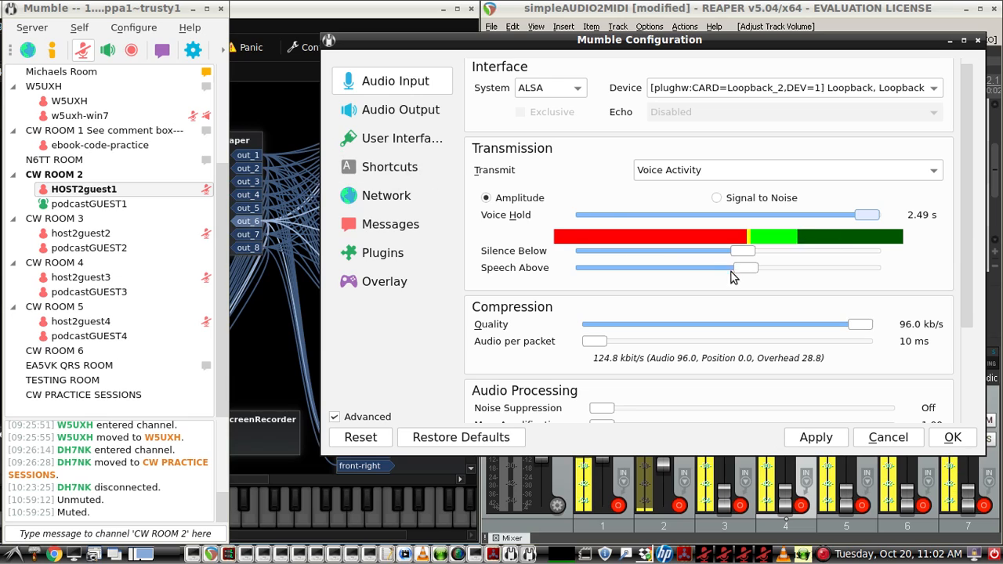
# - Set the Silence Below and Speech Above thresholds near the middle
pyautogui.moveTo(742, 267); pyautogui.dragTo(748, 267)
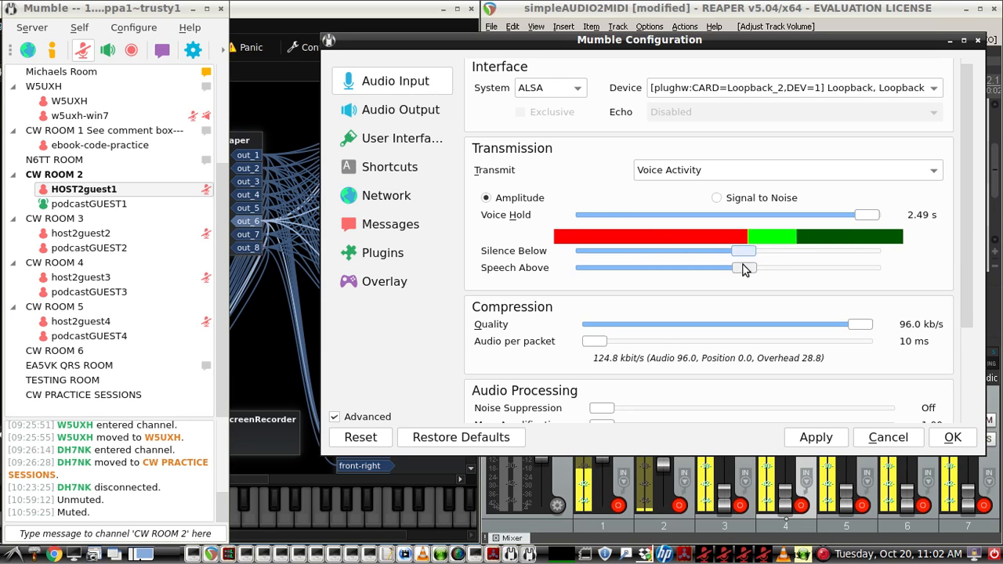
pyautogui.moveTo(733, 267); pyautogui.dragTo(744, 267)
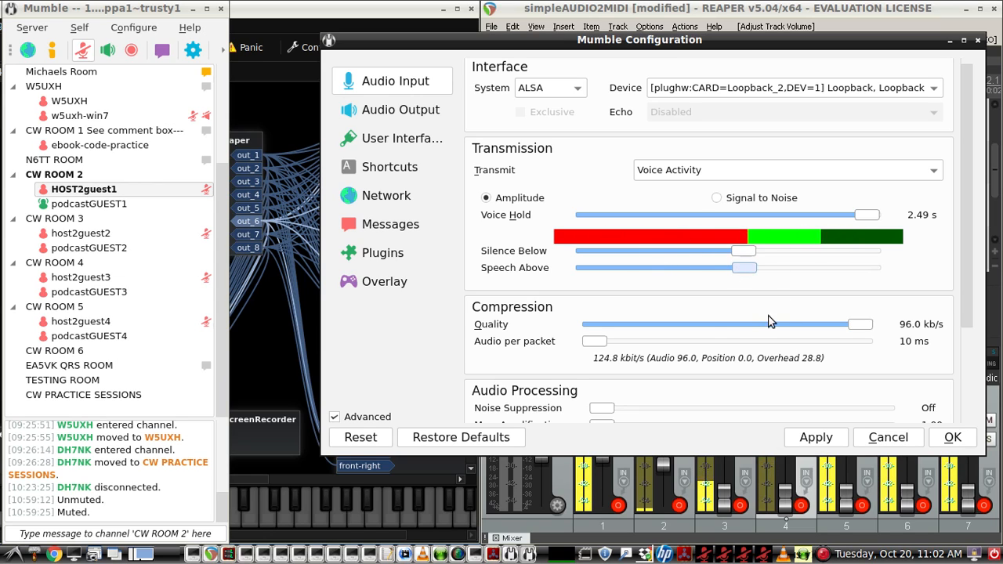
pyautogui.click(401, 109)
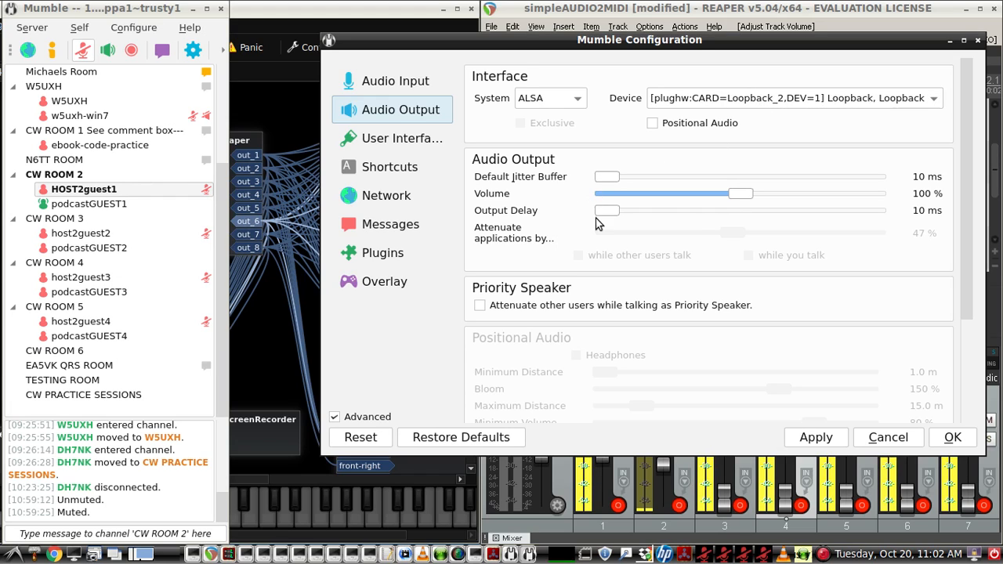
pyautogui.moveTo(607, 210)
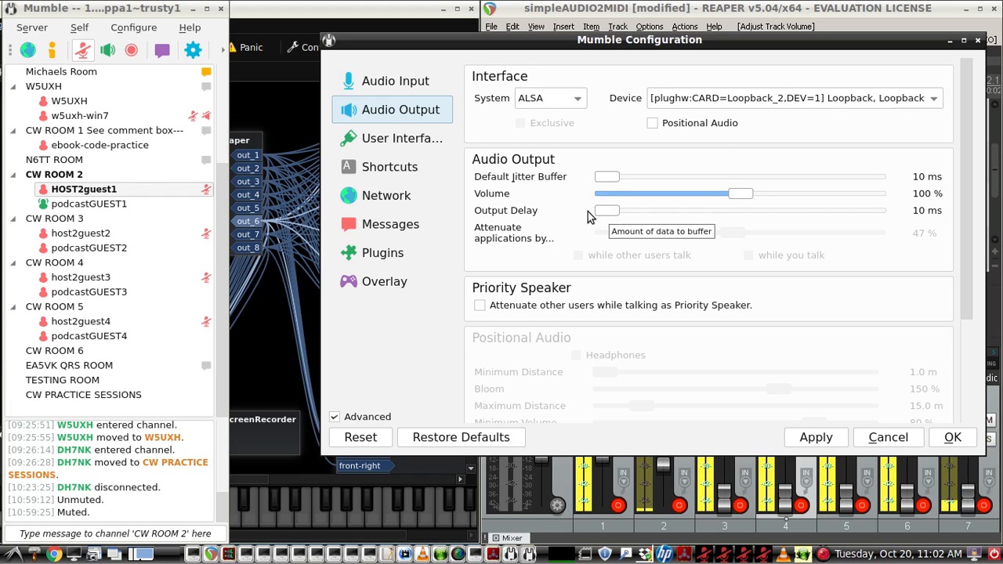
pyautogui.moveTo(509, 225)
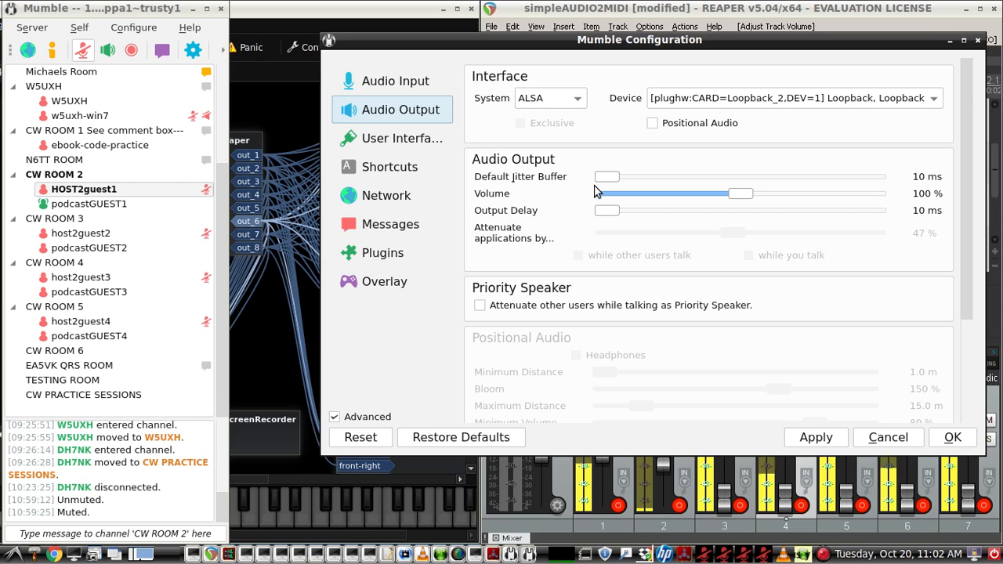
# - Test larger jitter buffer and output delay, return both to 10 ms, and apply
pyautogui.moveTo(607, 176); pyautogui.dragTo(669, 176)
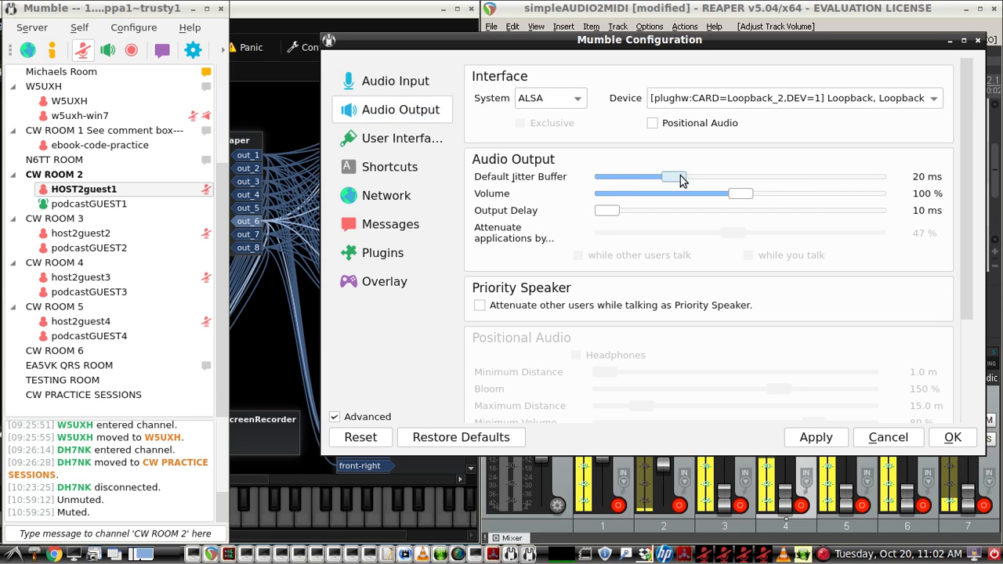
pyautogui.moveTo(607, 210); pyautogui.dragTo(638, 210)
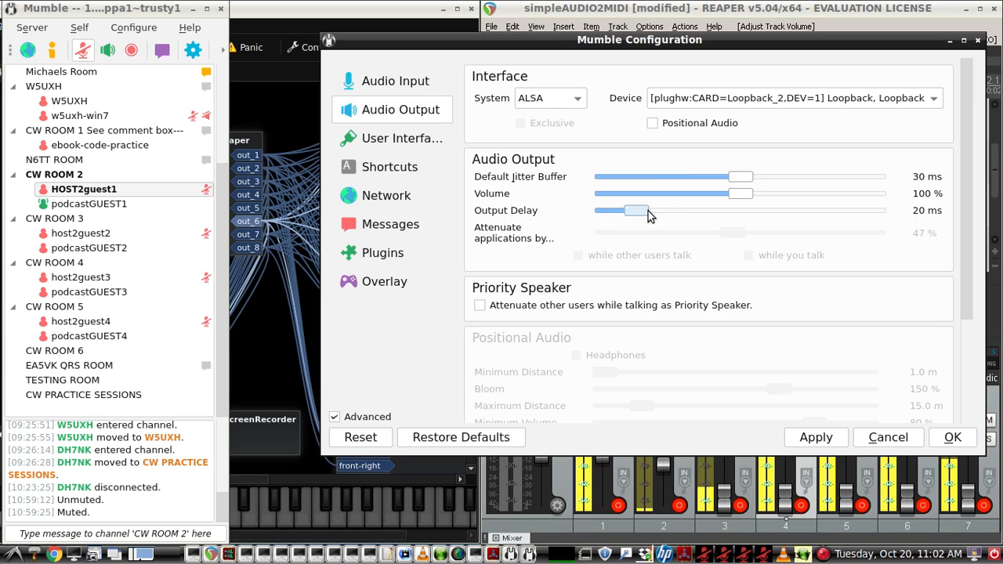
pyautogui.moveTo(635, 210); pyautogui.dragTo(607, 210)
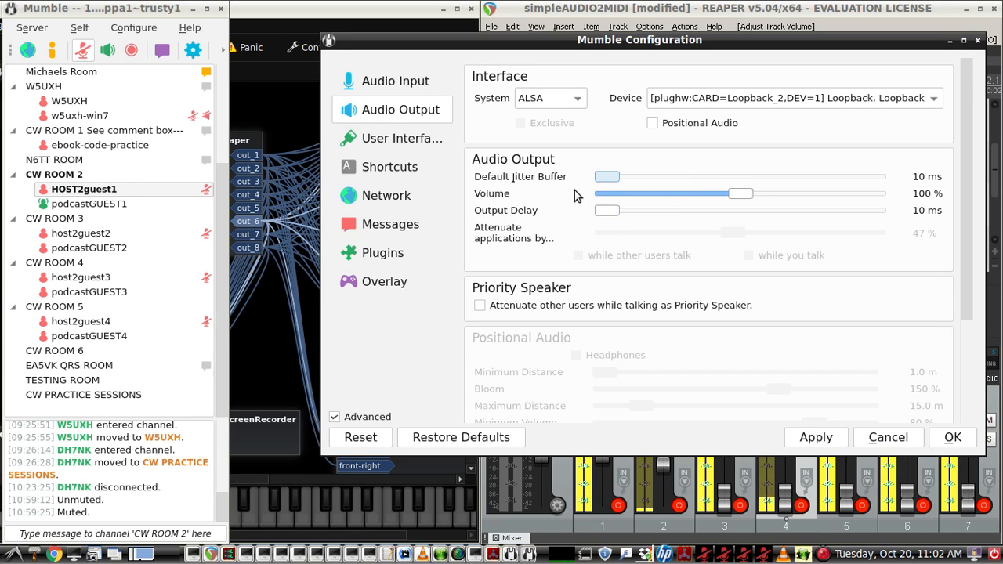
pyautogui.moveTo(486, 190)
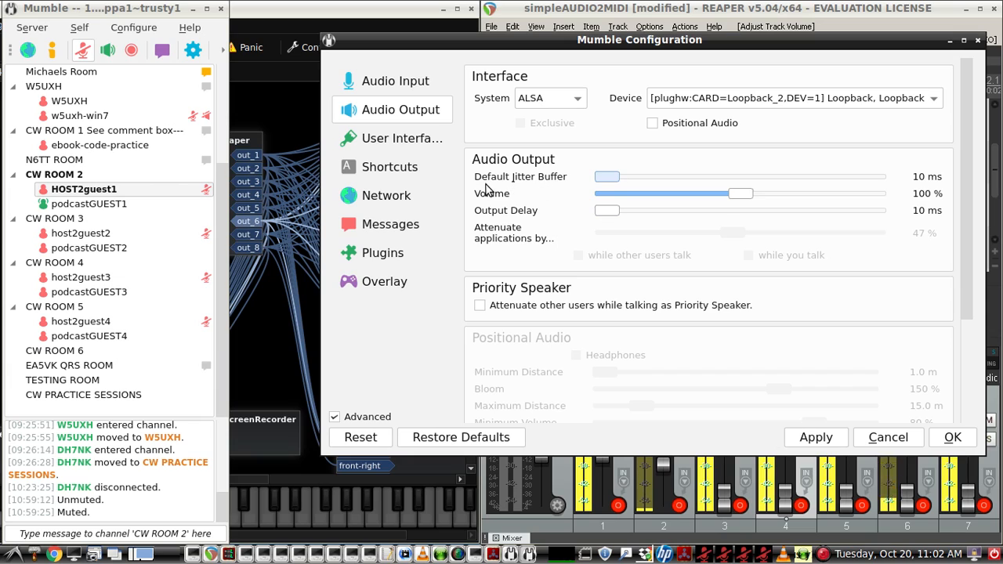
pyautogui.moveTo(527, 174)
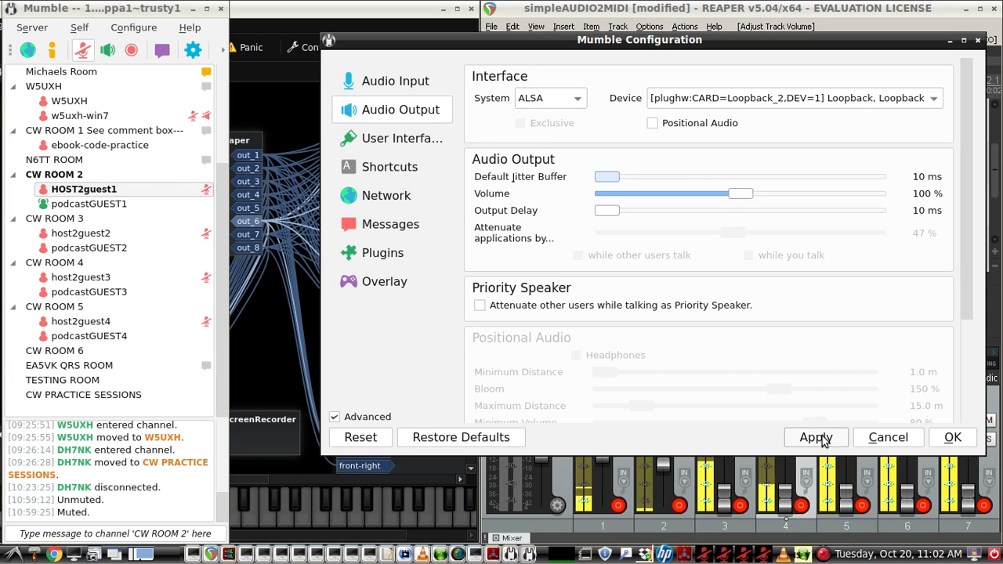
pyautogui.click(953, 438)
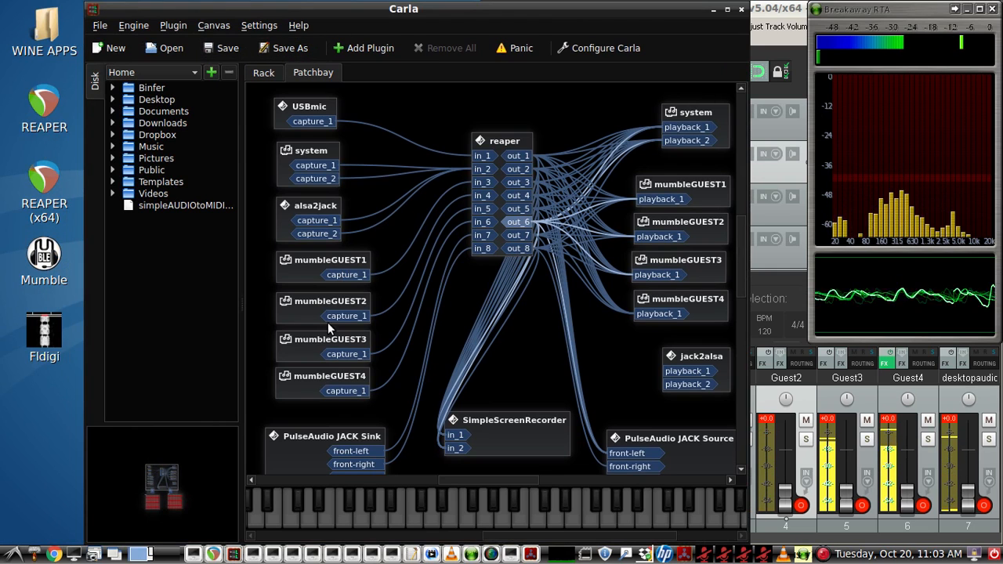
pyautogui.moveTo(697, 332)
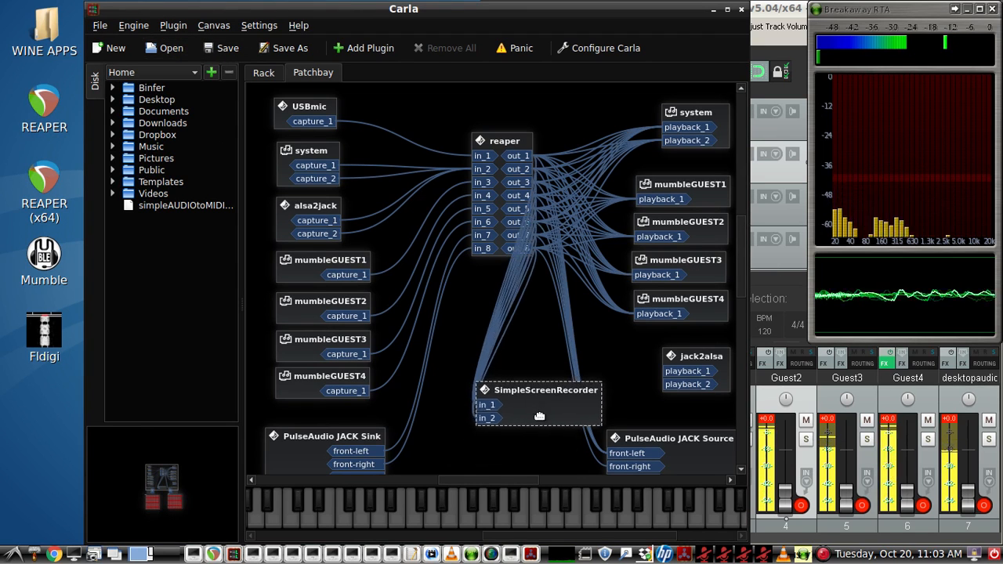
# - Reposition the SimpleScreenRecorder node in Carla's patchbay
pyautogui.moveTo(538, 390); pyautogui.dragTo(496, 420)
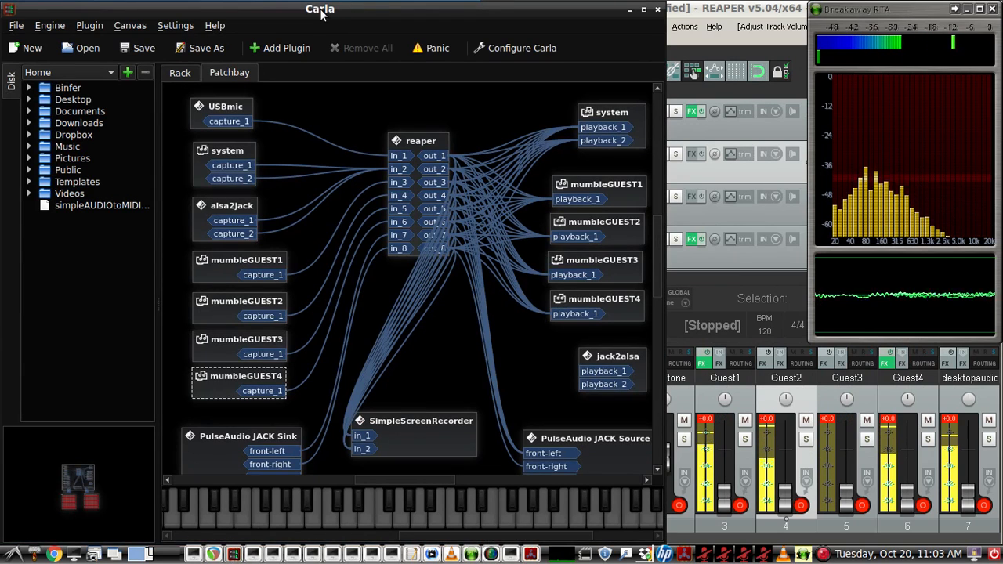
pyautogui.moveTo(313, 239)
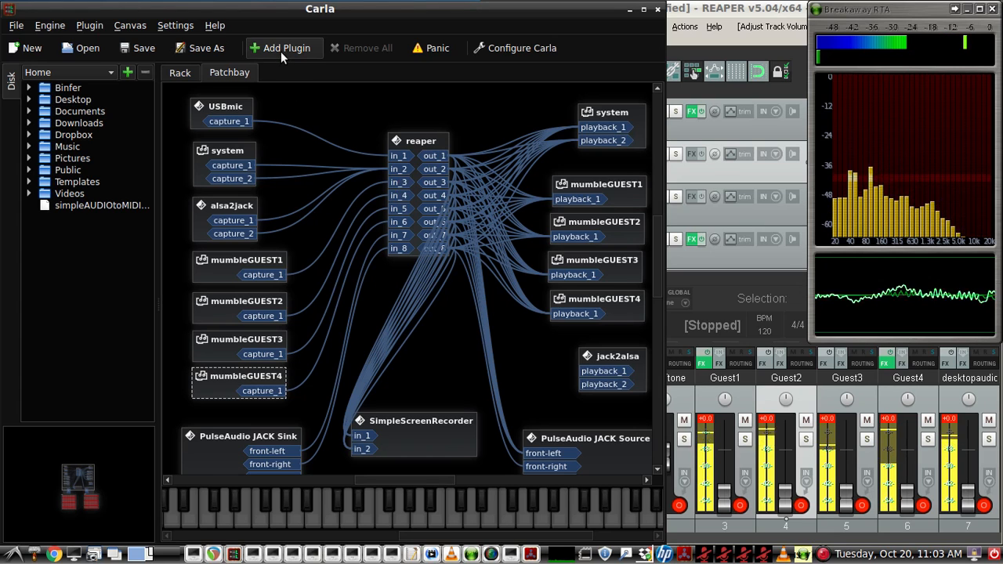
pyautogui.click(286, 48)
pyautogui.write('meter')
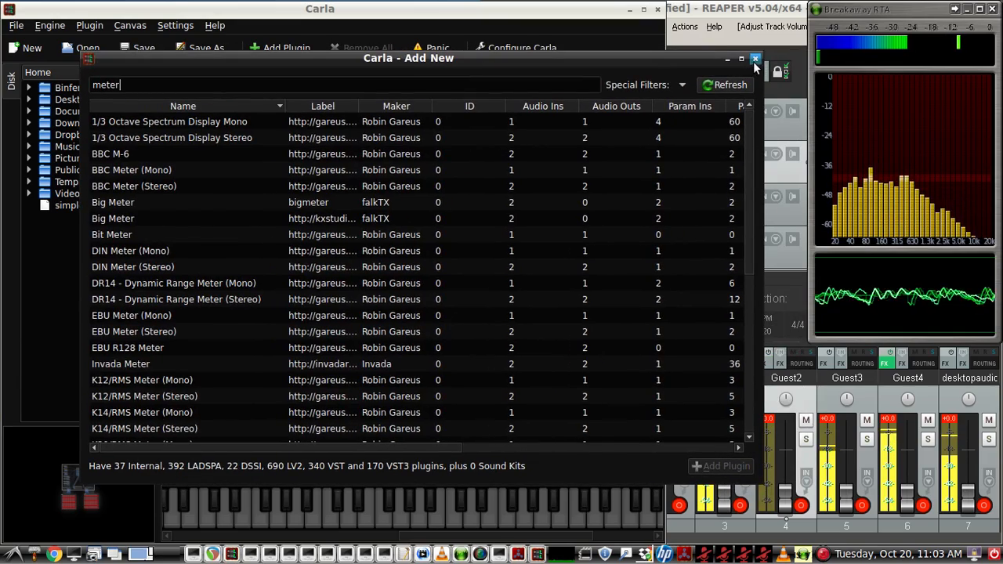
pyautogui.click(754, 60)
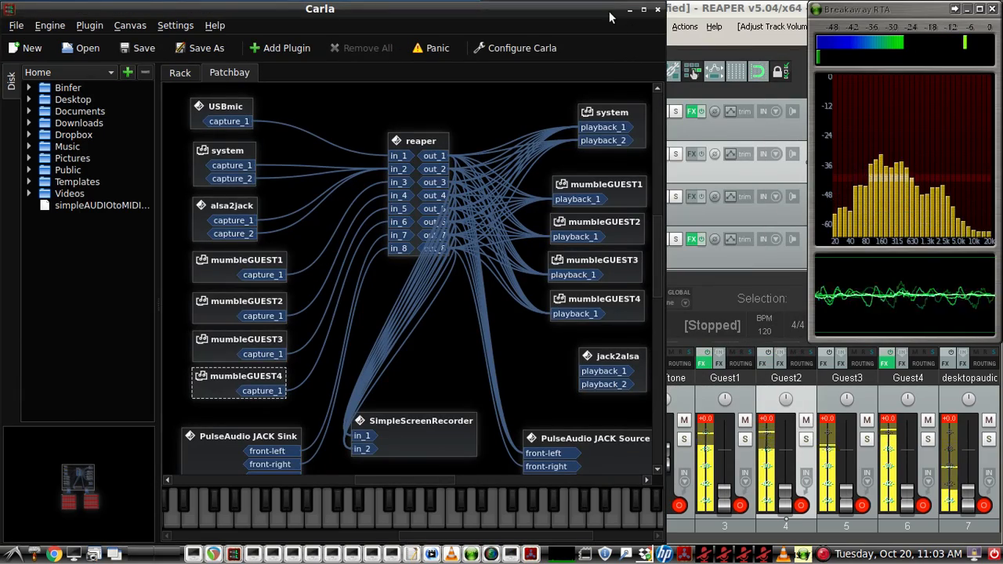